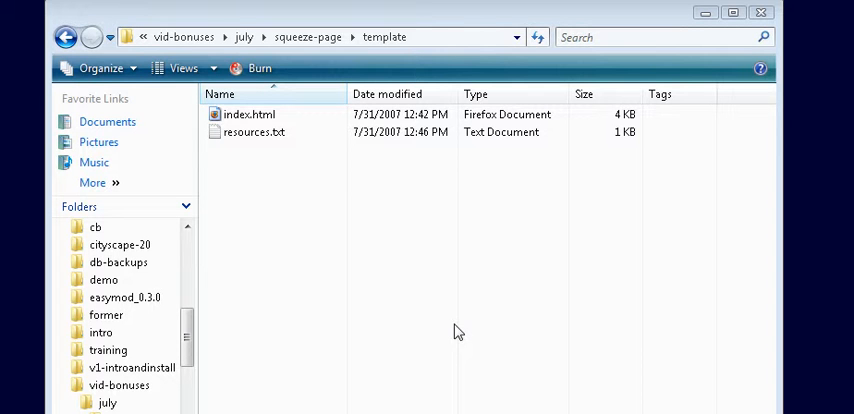
# - Preview the template's index.html in Firefox, highlighting Headline 2 and the bonus offer line
pyautogui.doubleClick(249, 114)
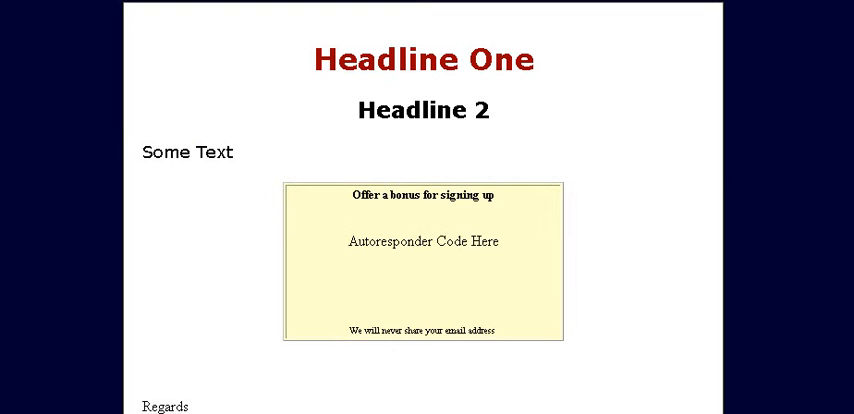
pyautogui.moveTo(147, 66)
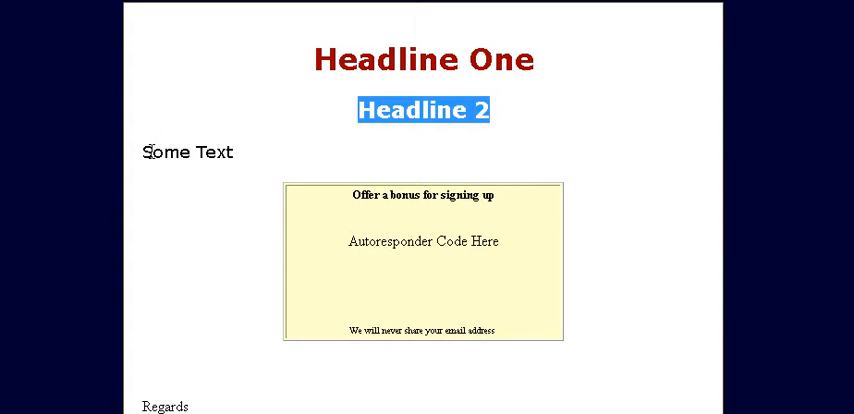
pyautogui.doubleClick(188, 151)
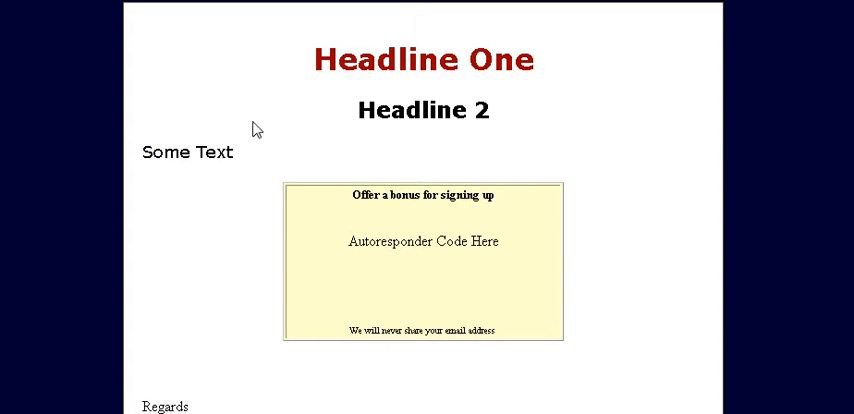
pyautogui.moveTo(348, 202)
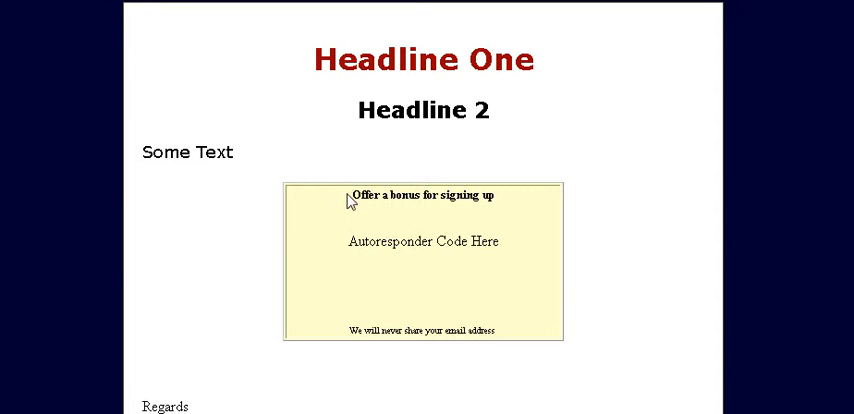
pyautogui.doubleClick(420, 195)
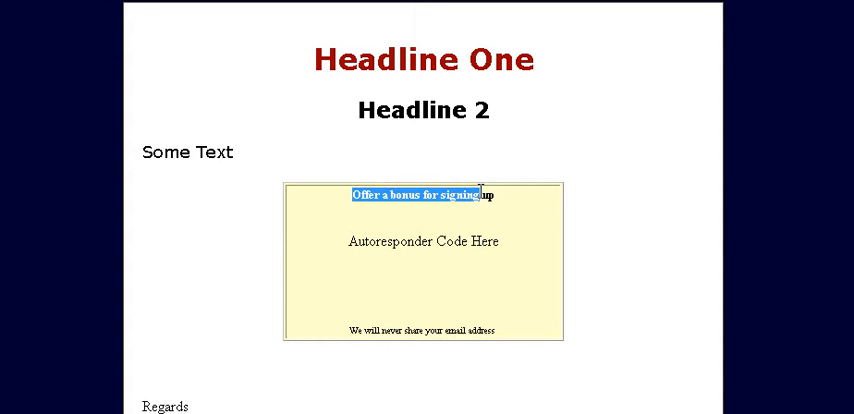
pyautogui.click(546, 200)
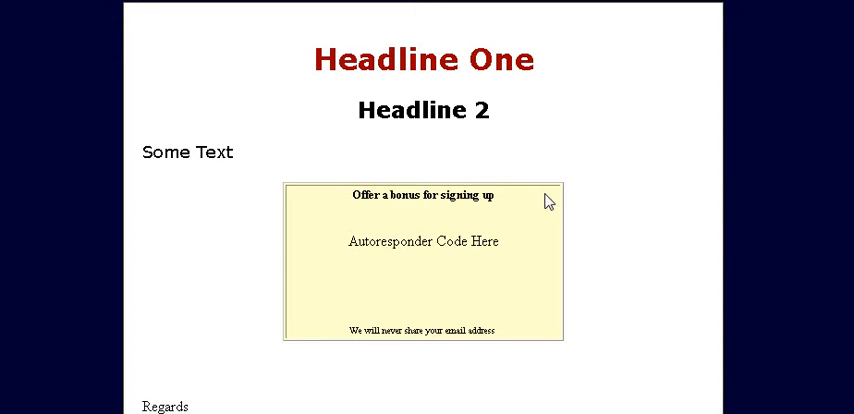
pyautogui.doubleClick(424, 194)
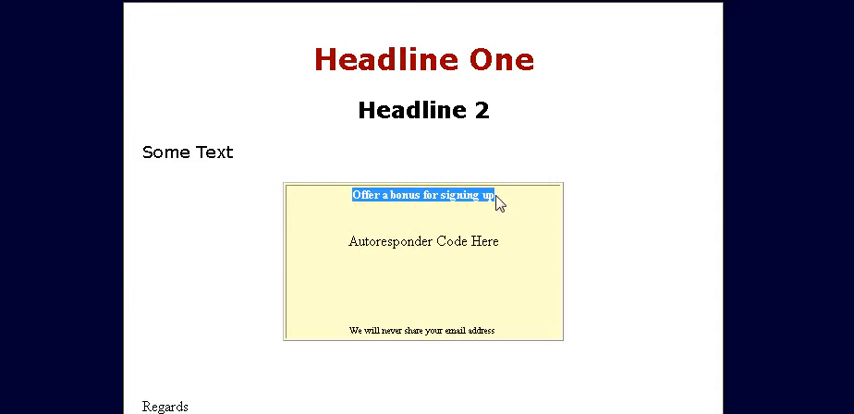
pyautogui.moveTo(462, 260)
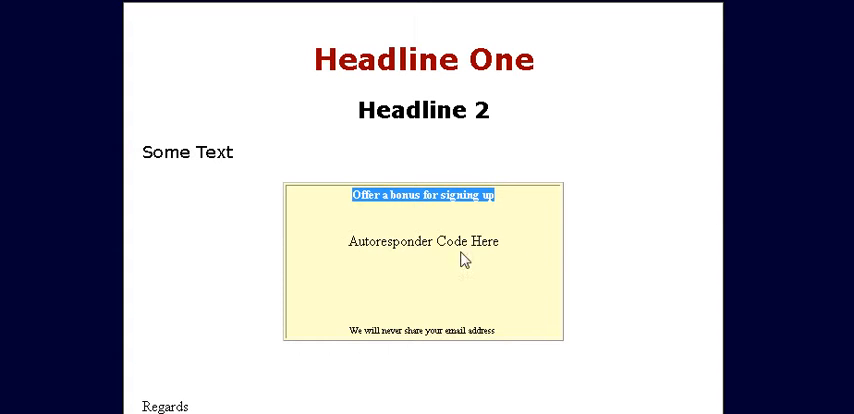
pyautogui.scroll(-3)
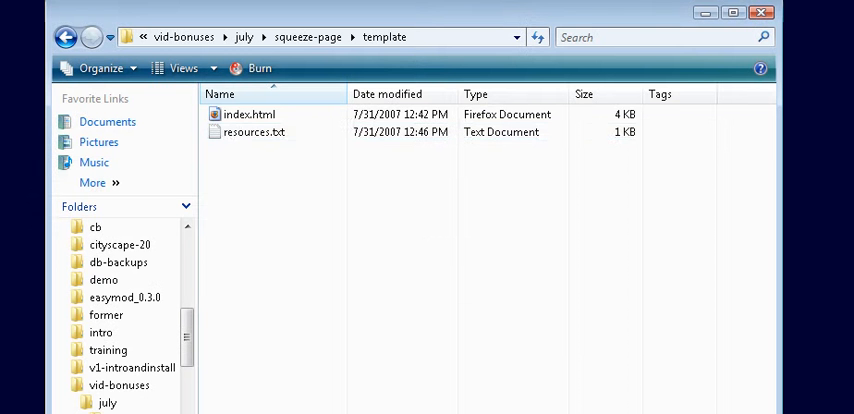
pyautogui.moveTo(429, 331)
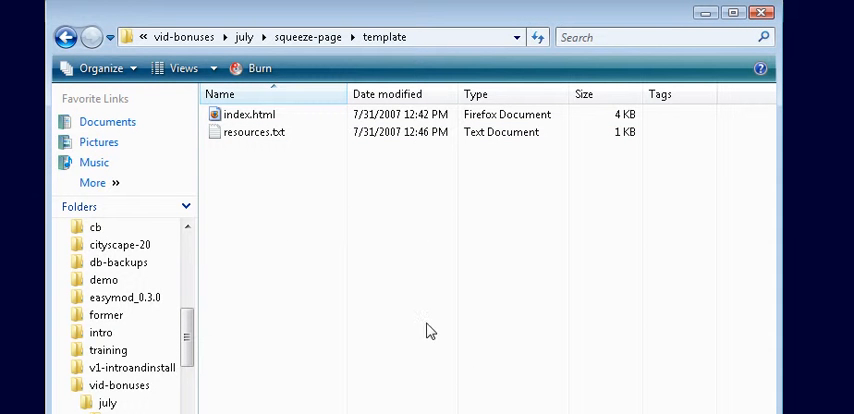
pyautogui.moveTo(250, 185)
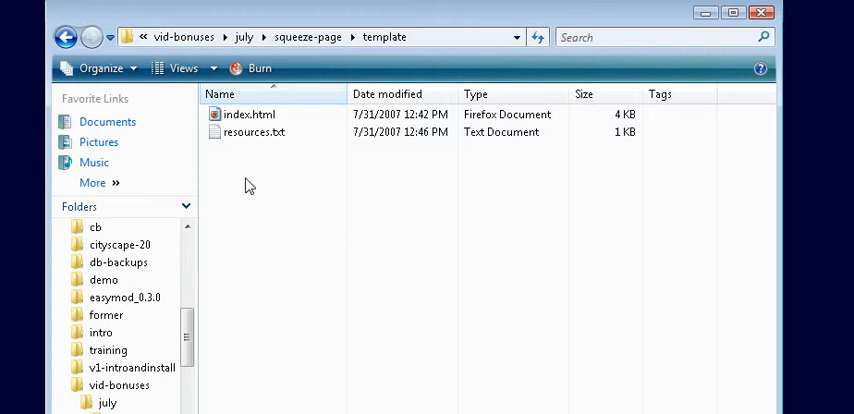
pyautogui.moveTo(281, 177)
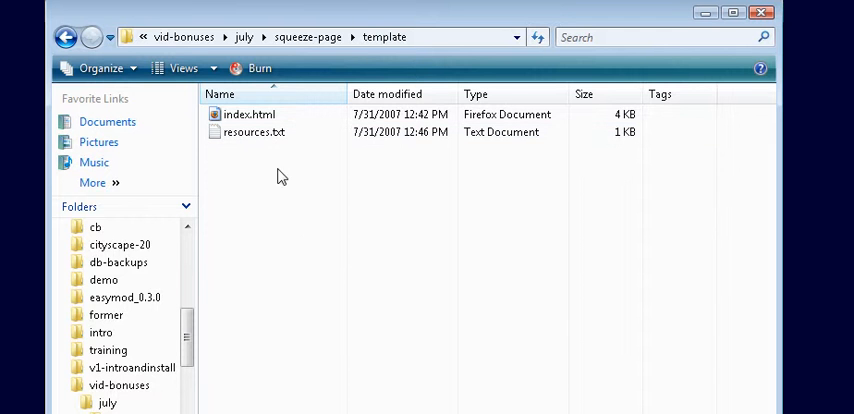
# - Open resources.txt in Notepad and select the KompoZer download link line
pyautogui.click(254, 132)
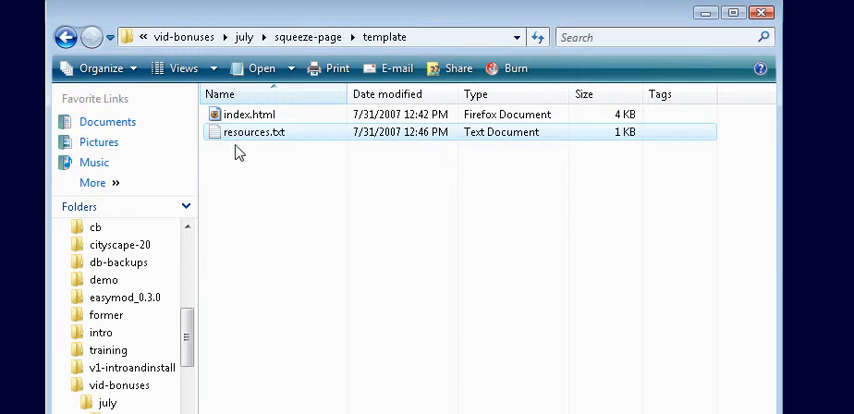
pyautogui.doubleClick(255, 131)
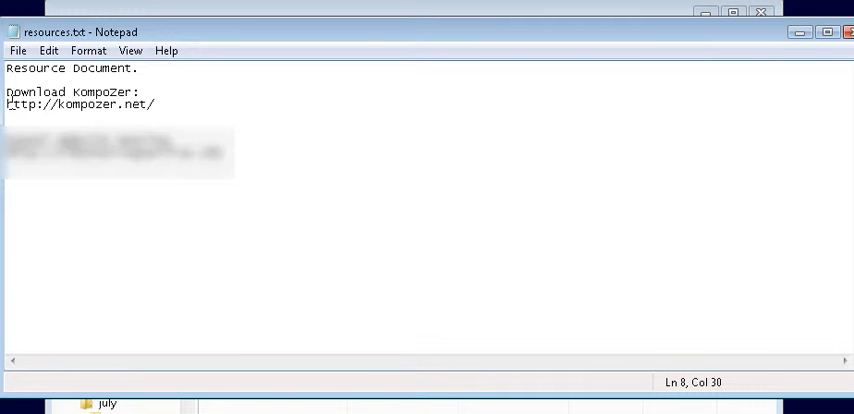
pyautogui.tripleClick(80, 104)
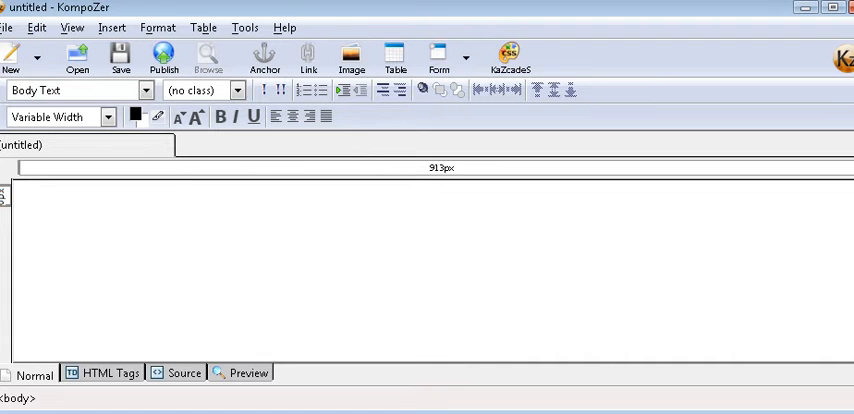
pyautogui.moveTo(432, 295)
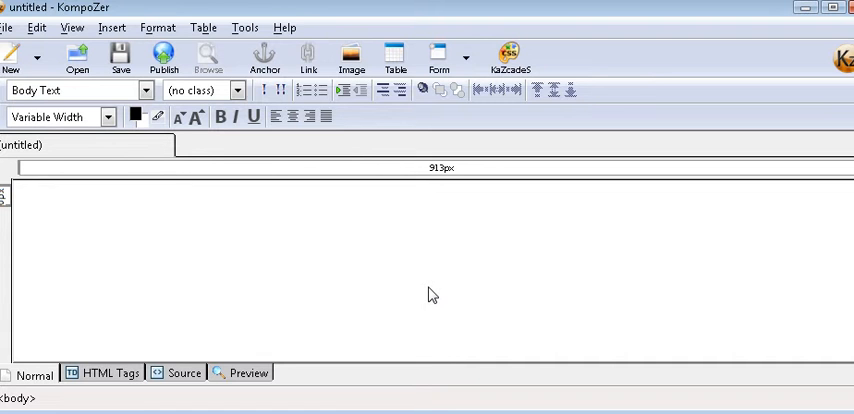
pyautogui.moveTo(250, 18)
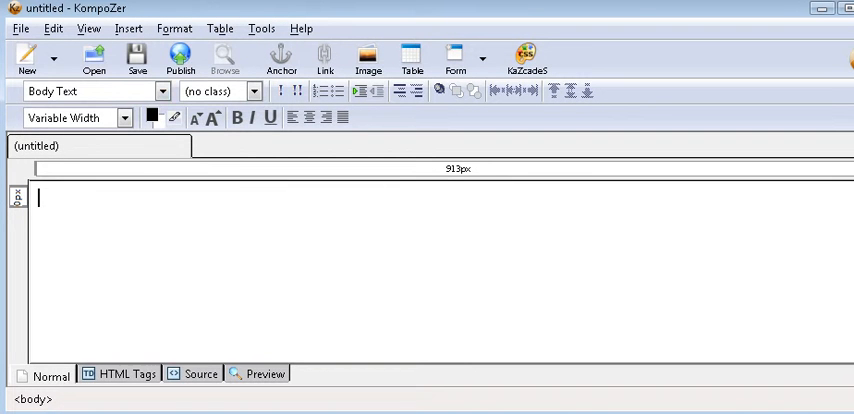
# - Load the template's index.html page into KompoZer with File > Open File
pyautogui.click(20, 28)
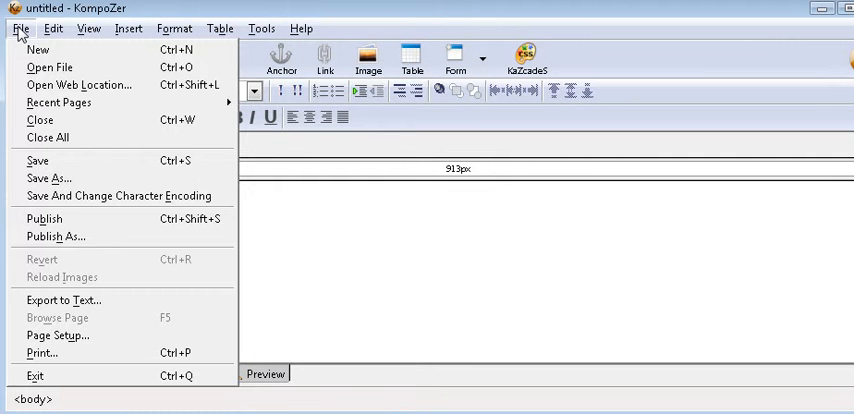
pyautogui.click(49, 67)
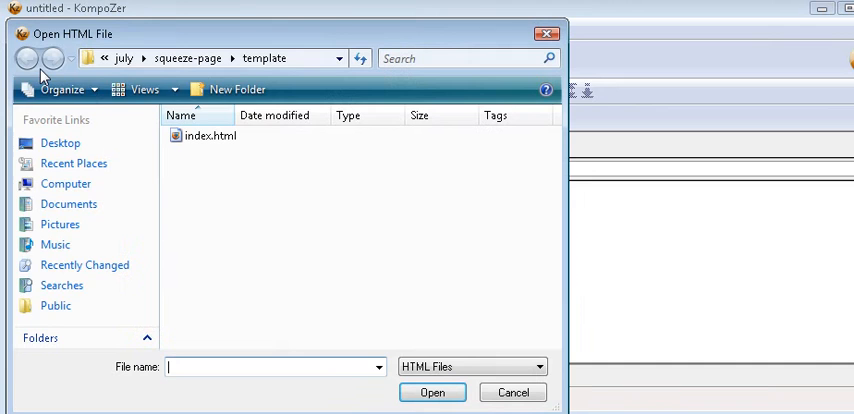
pyautogui.click(209, 135)
pyautogui.write('L')
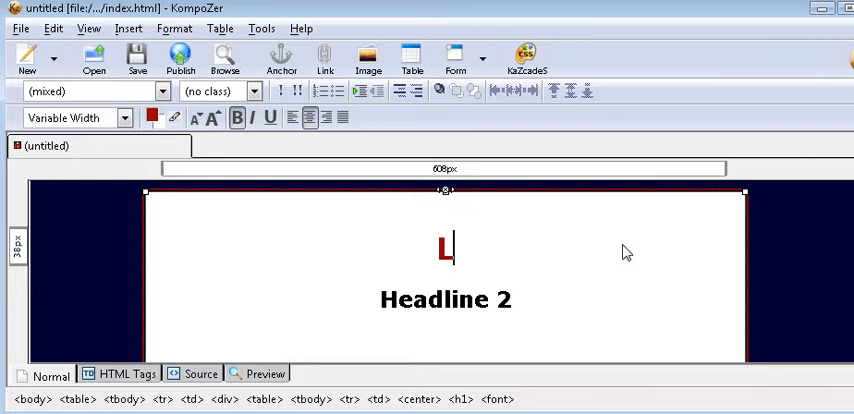
# - Type the rest of the red Heading 1 so it ends 'Make Money From Private Label Products'
pyautogui.write('ear')
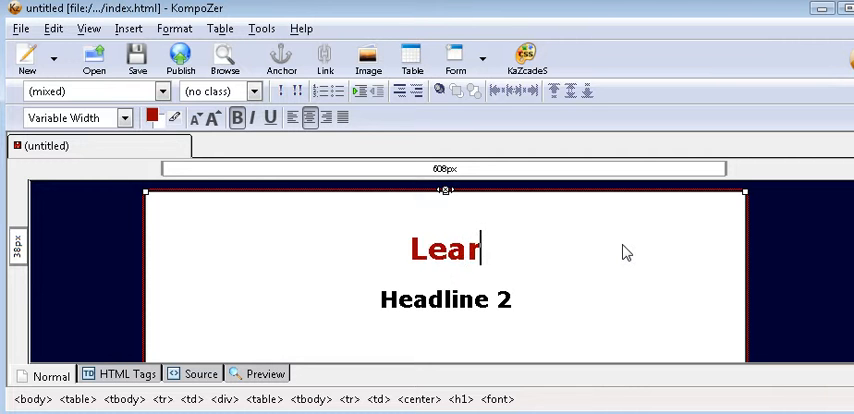
pyautogui.write('n Ho')
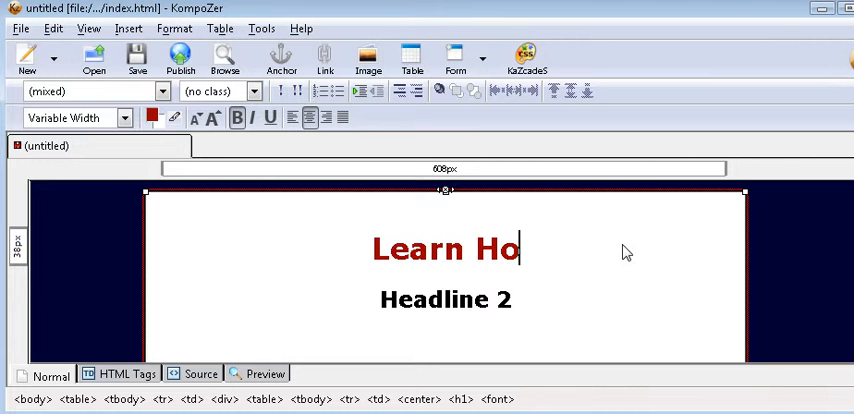
pyautogui.write('w To')
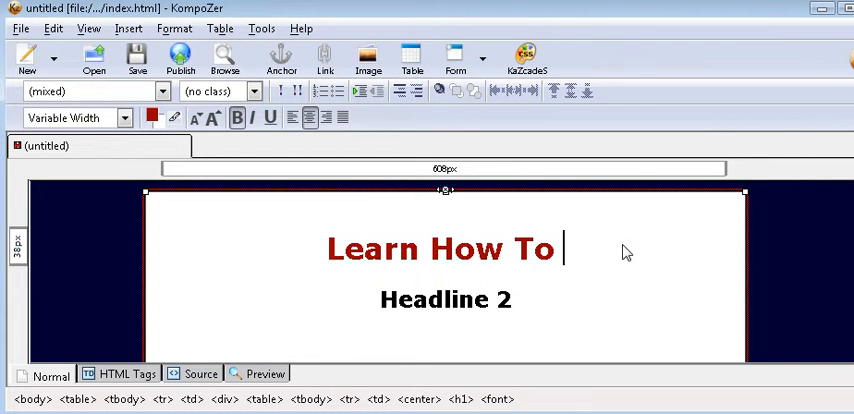
pyautogui.write('Make M')
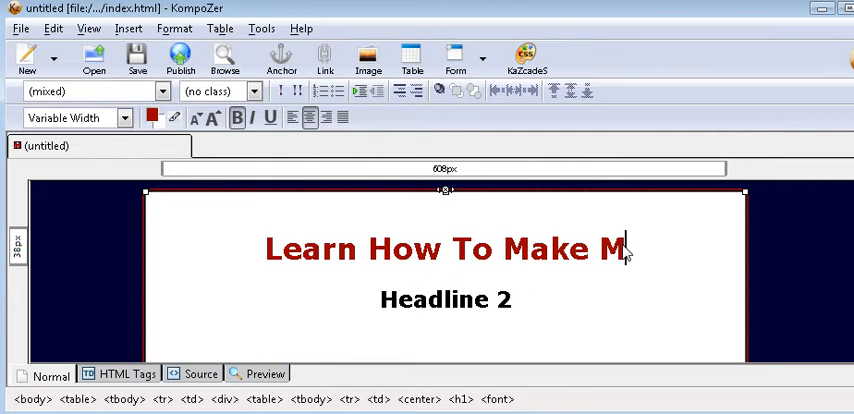
pyautogui.write('oney')
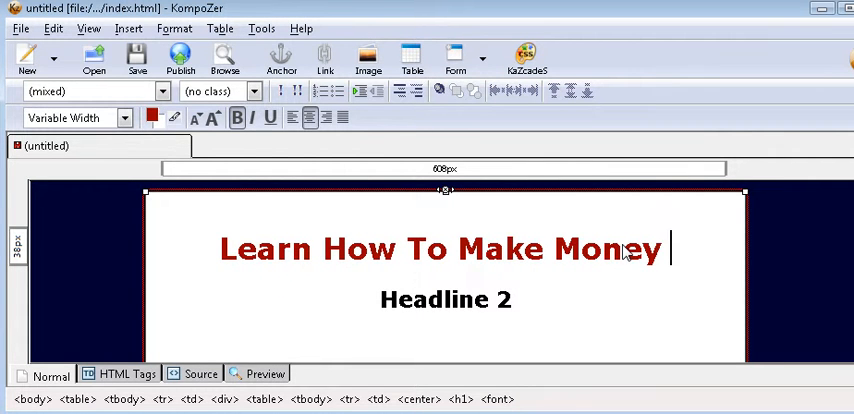
pyautogui.write('From')
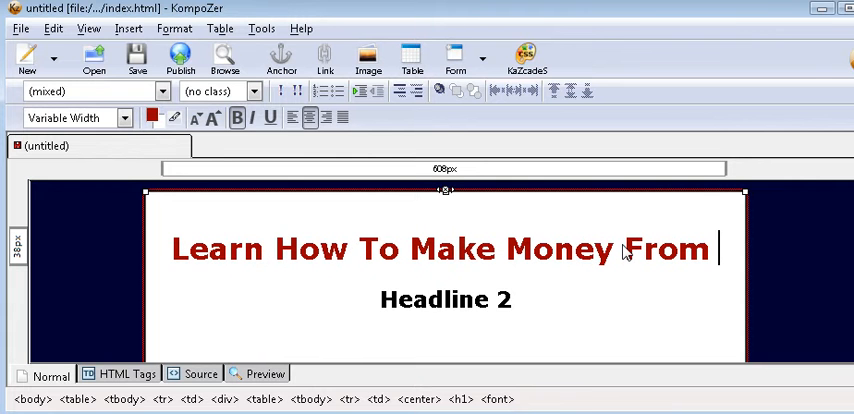
pyautogui.write('Pri')
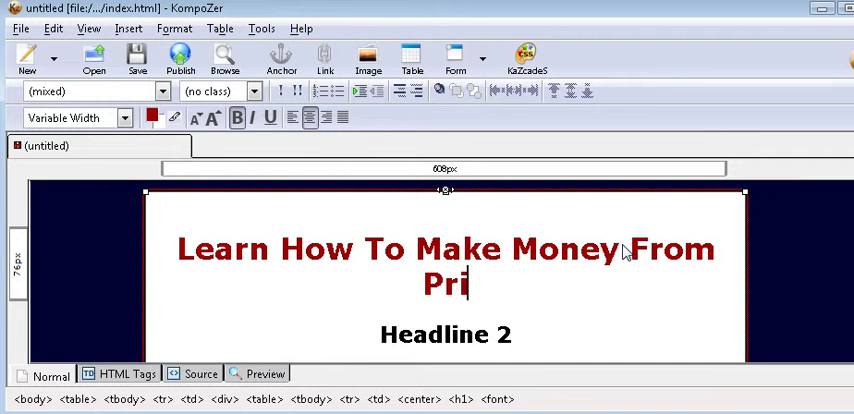
pyautogui.write('vate')
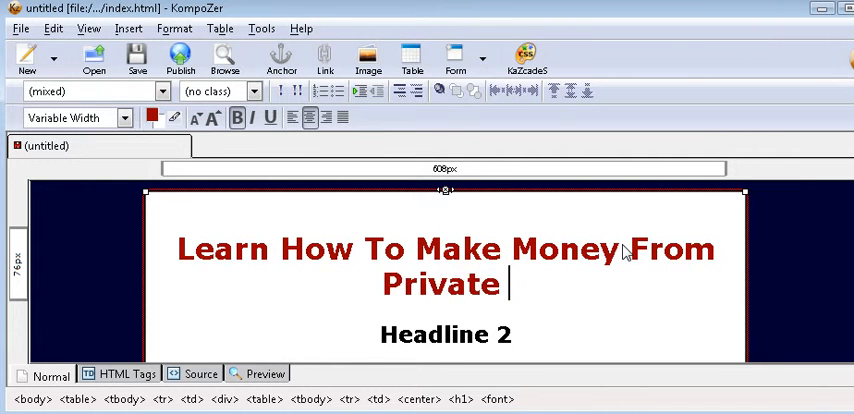
pyautogui.write('Labe')
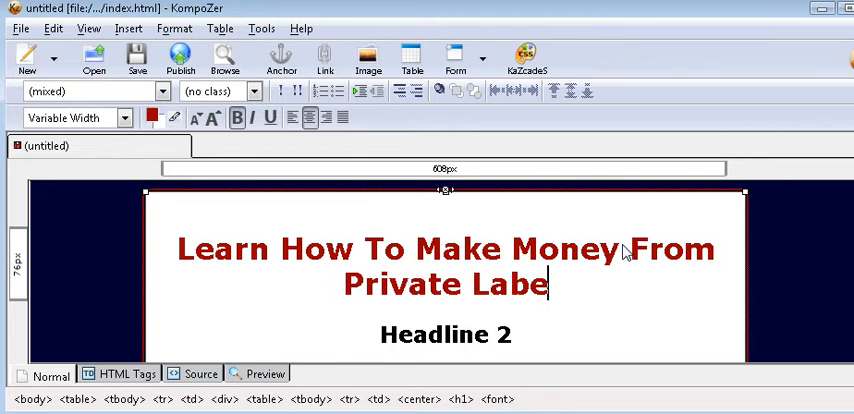
pyautogui.write('l')
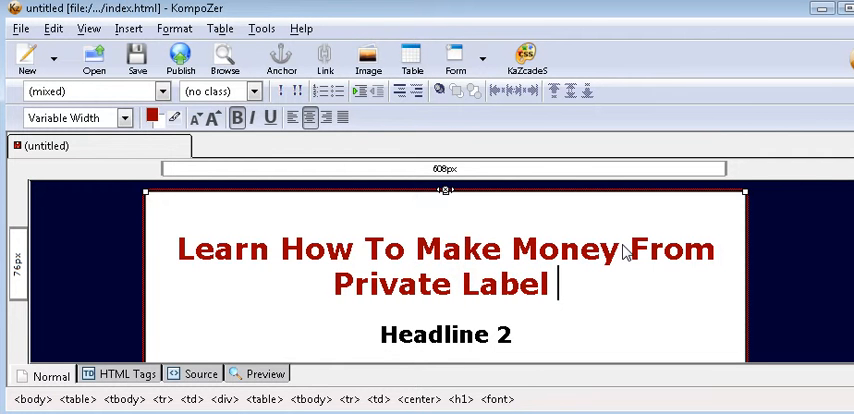
pyautogui.write('Pro')
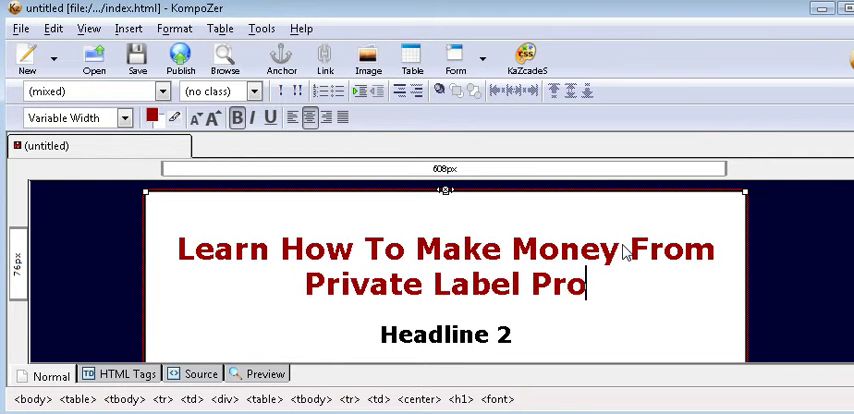
pyautogui.write('duct')
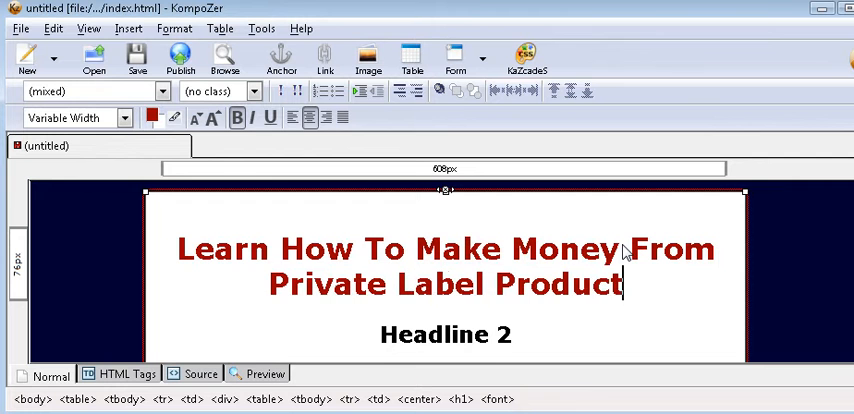
pyautogui.write('s')
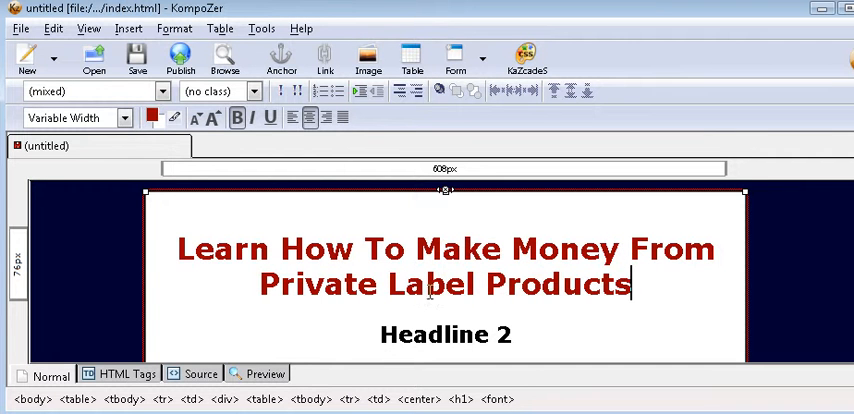
# - Replace the Headline 2 placeholder with 'Our Free Course Shows You How'
pyautogui.scroll(-3)
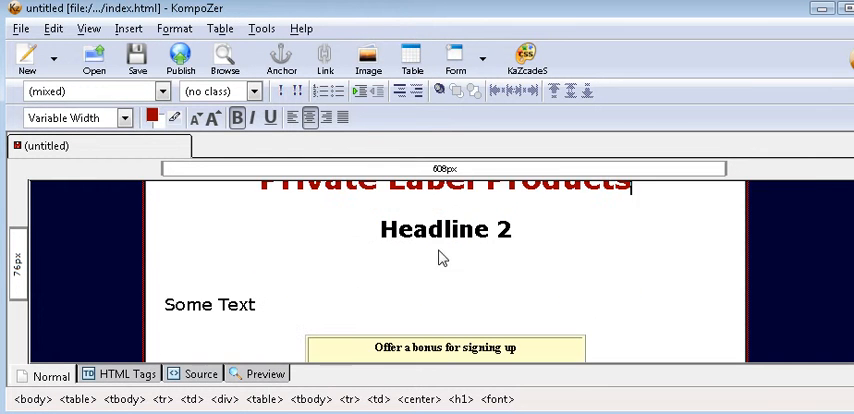
pyautogui.doubleClick(432, 229)
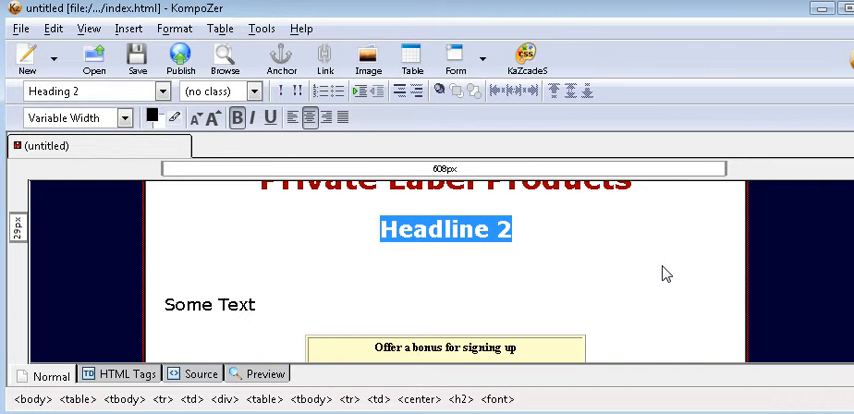
pyautogui.write('o')
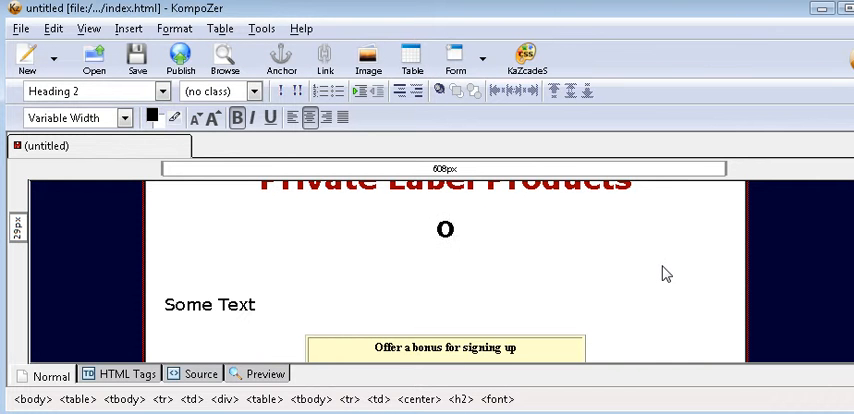
pyautogui.write('Our Fr')
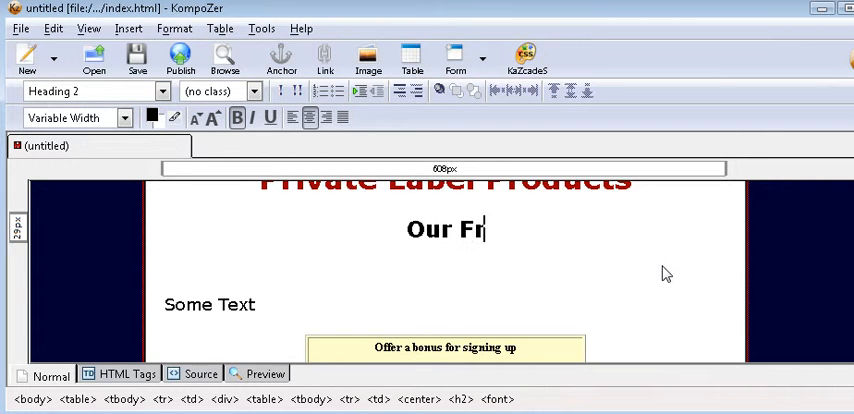
pyautogui.write('ee C')
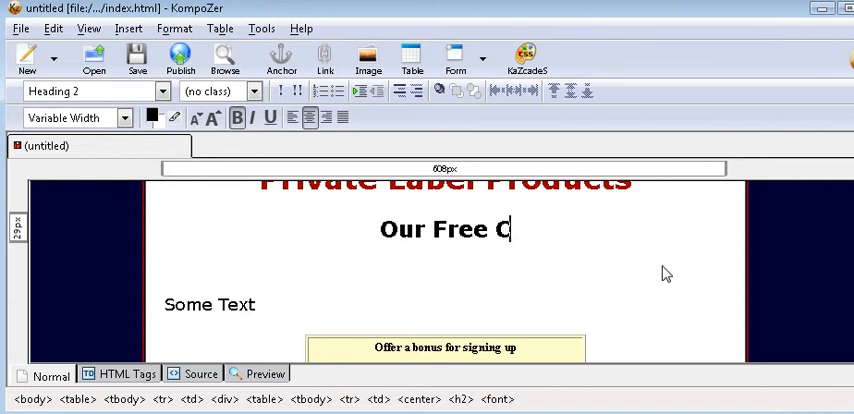
pyautogui.write('ours')
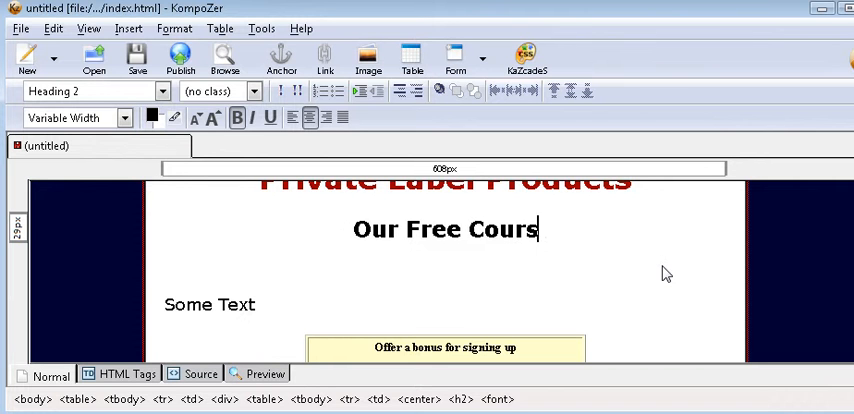
pyautogui.write('e Sho')
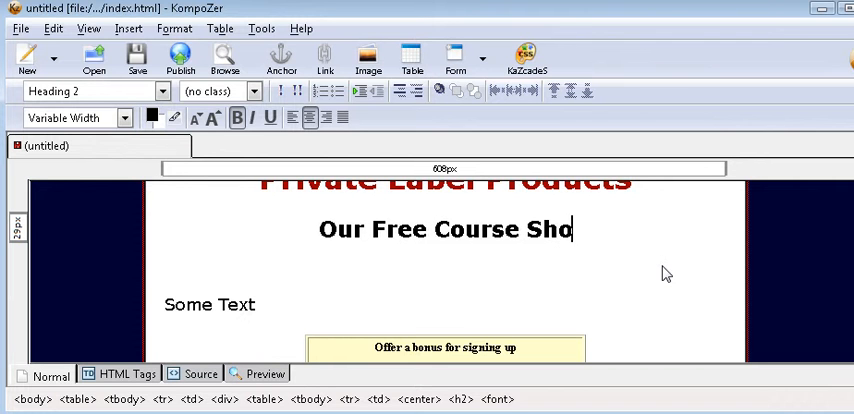
pyautogui.write('ws You')
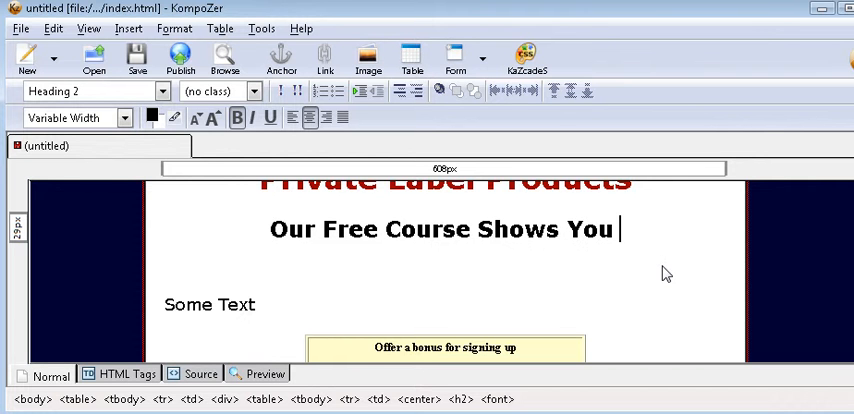
pyautogui.write('How')
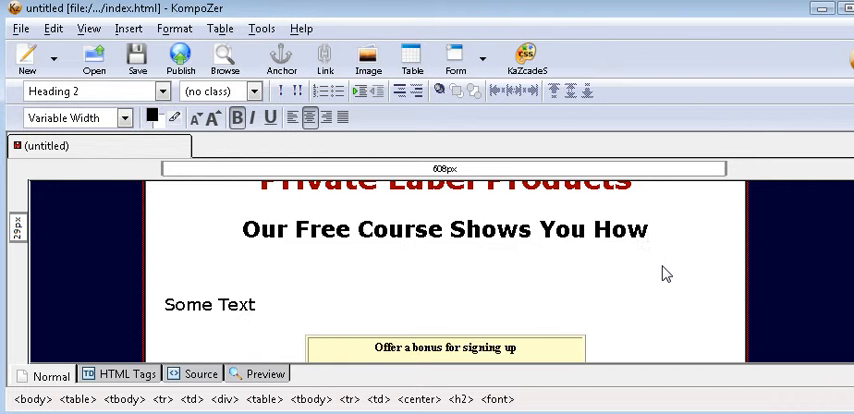
pyautogui.click(648, 229)
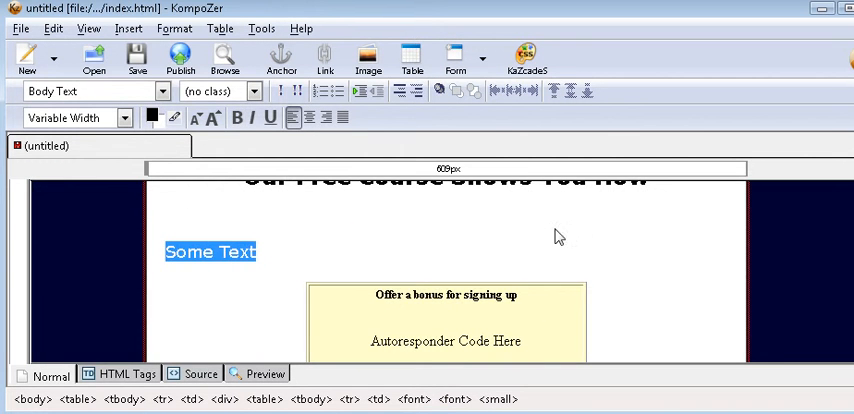
pyautogui.moveTo(670, 278)
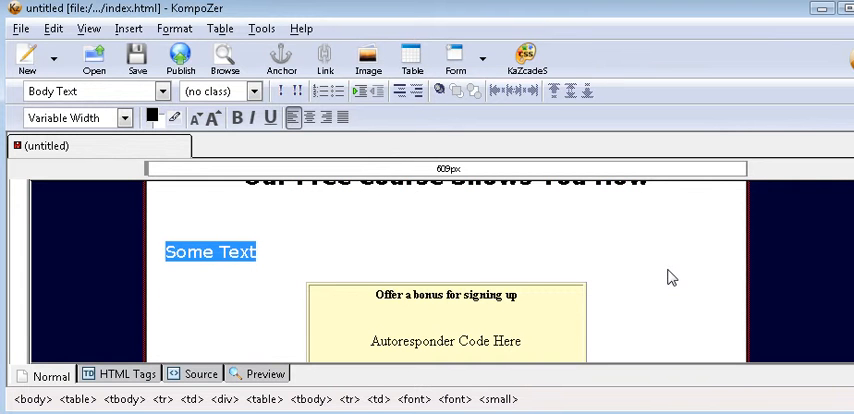
pyautogui.moveTo(15, 333)
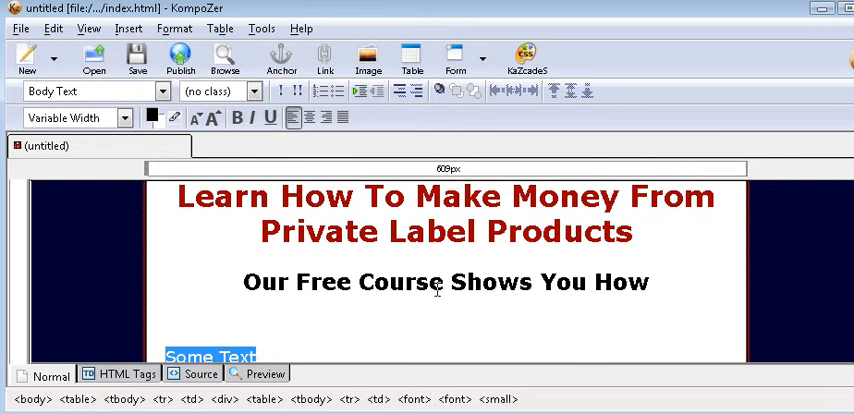
# - Scroll down past the new intro paragraph and sign-up prompt
pyautogui.scroll(-3)
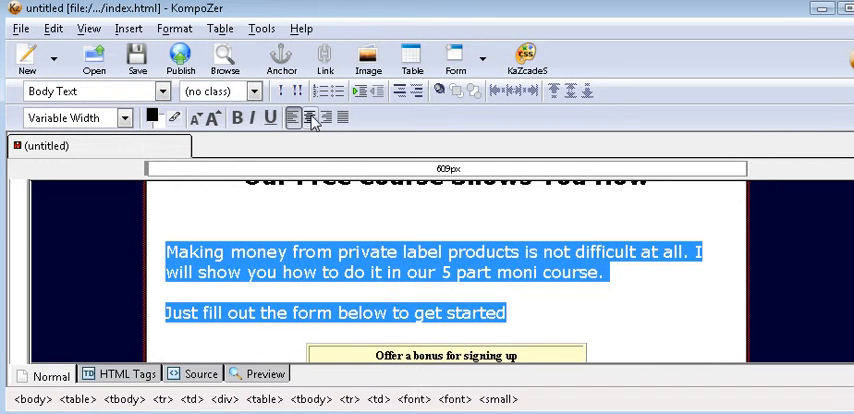
# - Center-align the intro paragraph and scroll down to review it
pyautogui.click(312, 118)
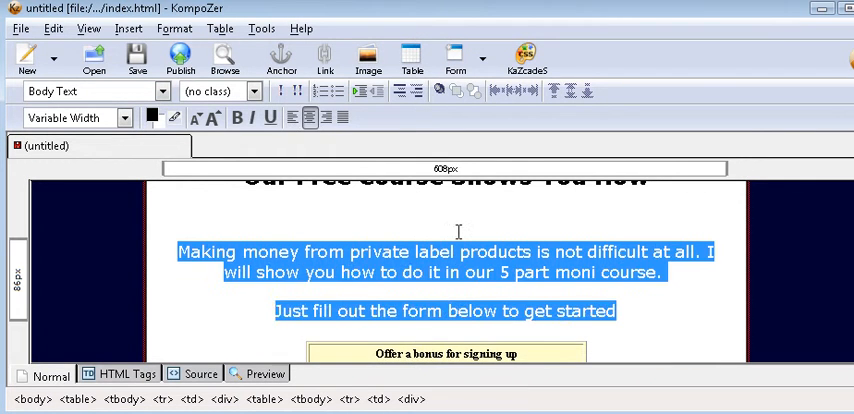
pyautogui.scroll(-3)
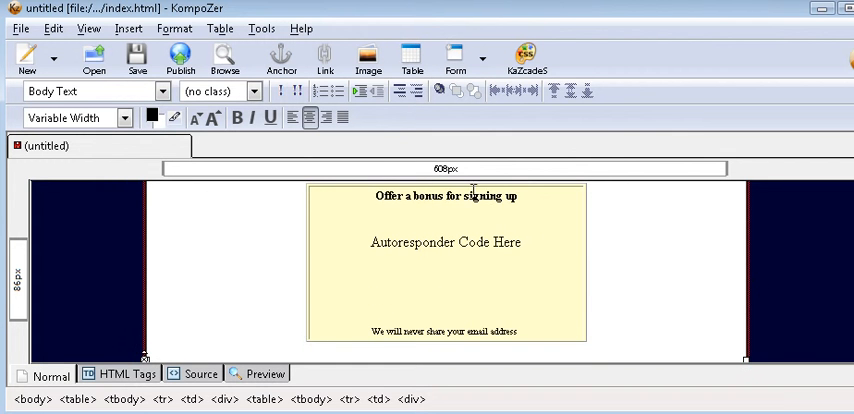
pyautogui.moveTo(543, 207)
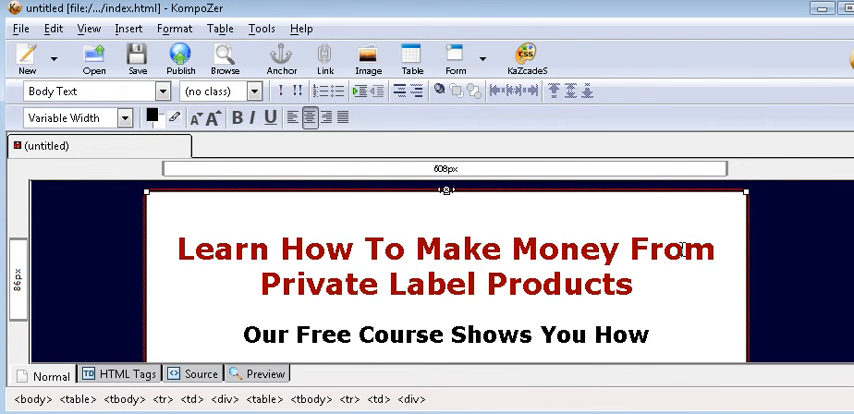
pyautogui.scroll(-3)
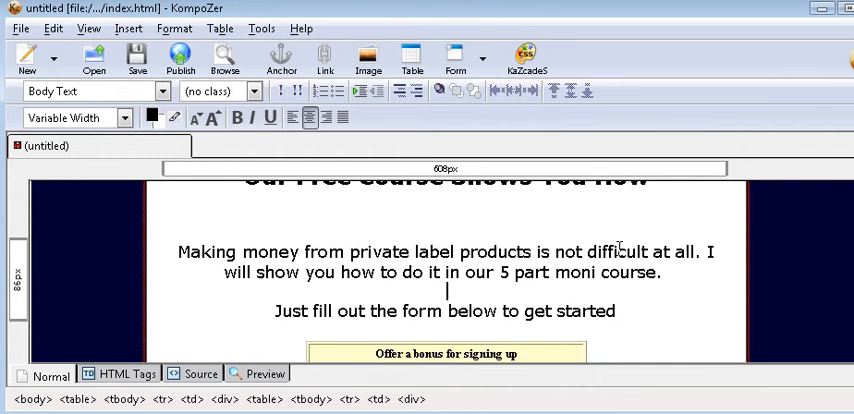
pyautogui.scroll(-3)
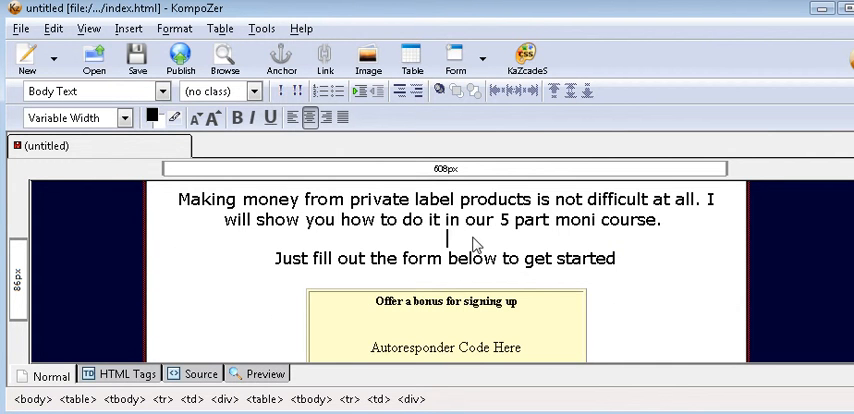
pyautogui.moveTo(255, 267)
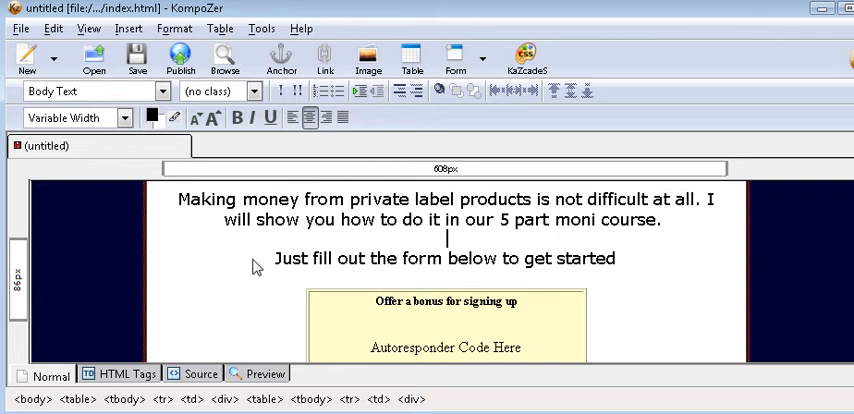
pyautogui.moveTo(685, 288)
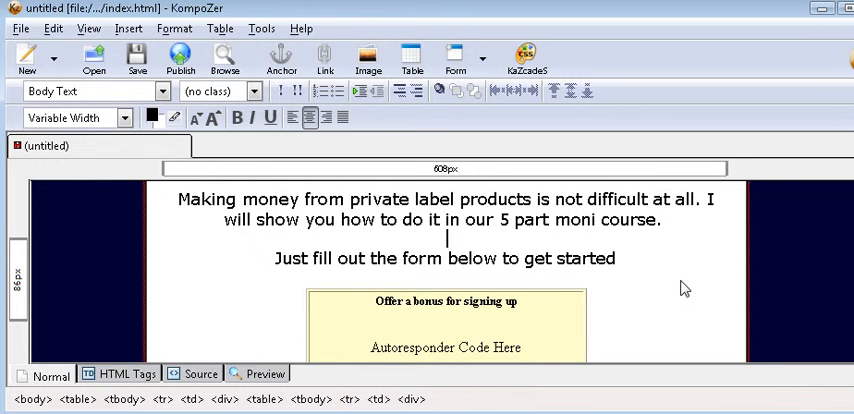
pyautogui.moveTo(623, 286)
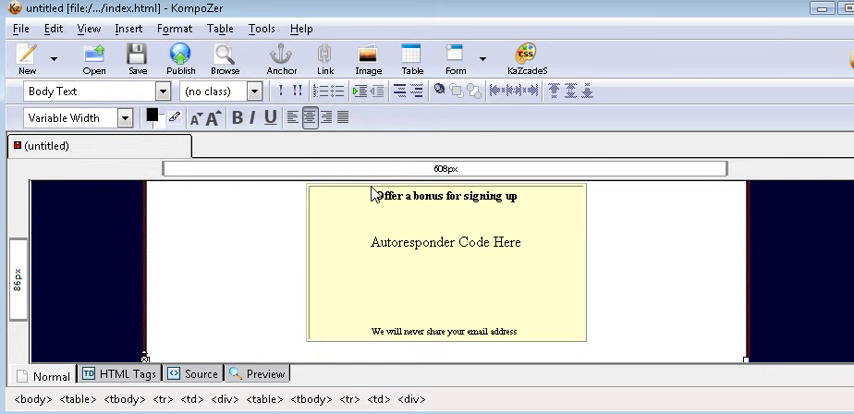
# - Delete the bonus offer line and the 'Autoresponder Code Here' placeholder from the yellow box
pyautogui.doubleClick(443, 195)
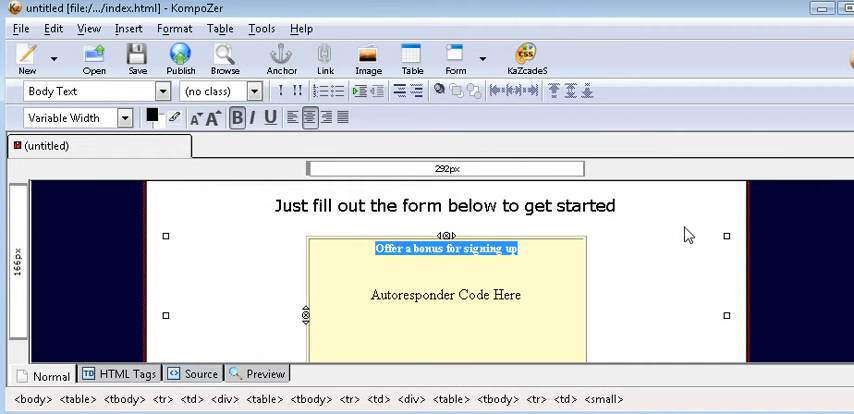
pyautogui.press('Delete')
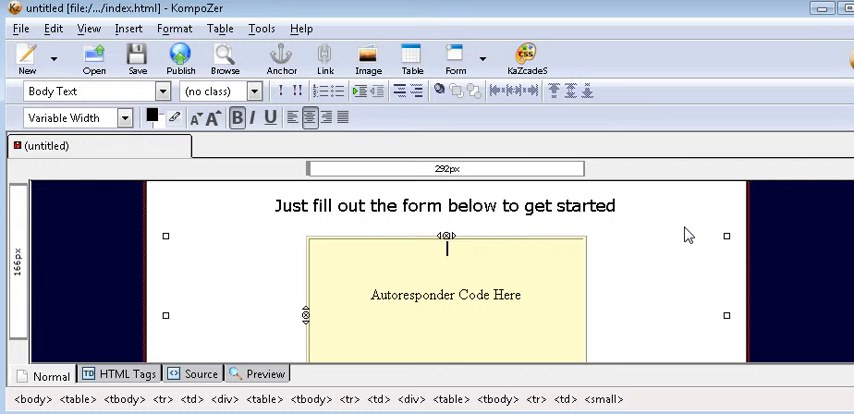
pyautogui.scroll(-3)
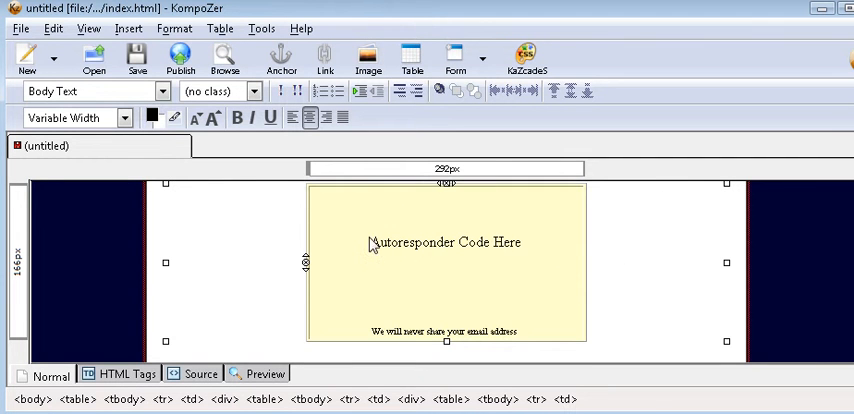
pyautogui.moveTo(593, 250)
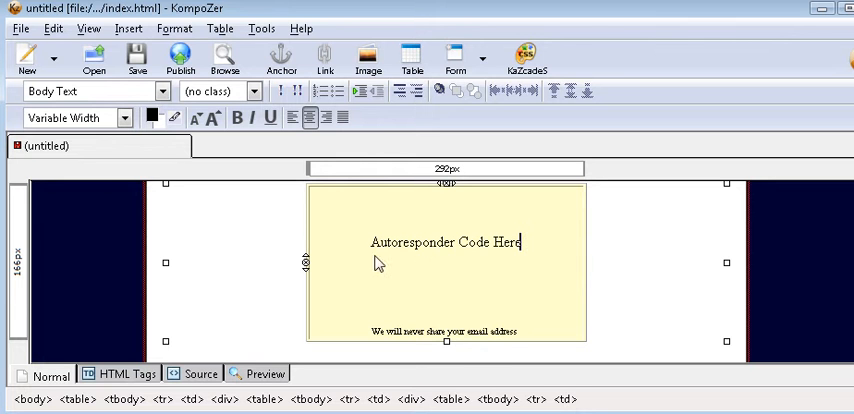
pyautogui.doubleClick(394, 242)
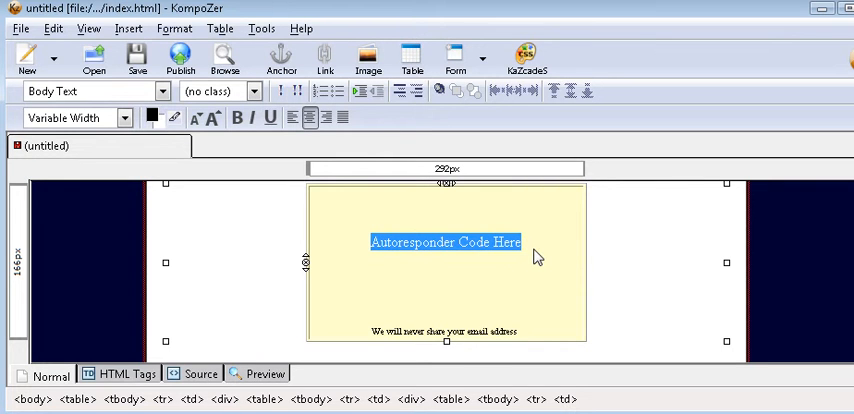
pyautogui.press('Delete')
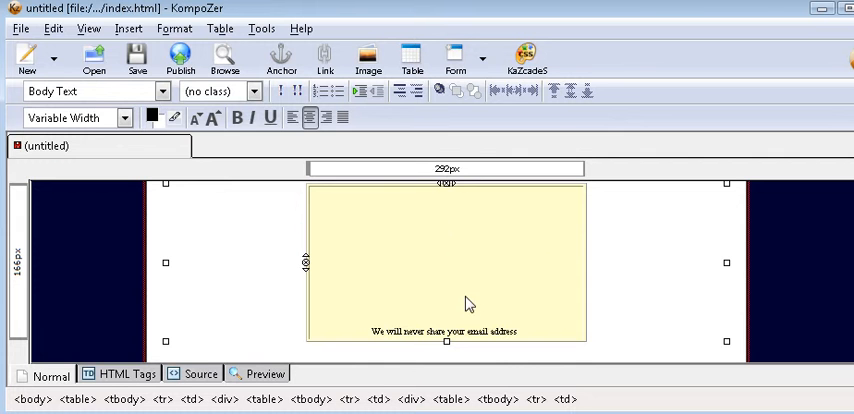
# - Insert the opt-in form code with Name, Email and Submit fields via Insert > HTML
pyautogui.click(128, 28)
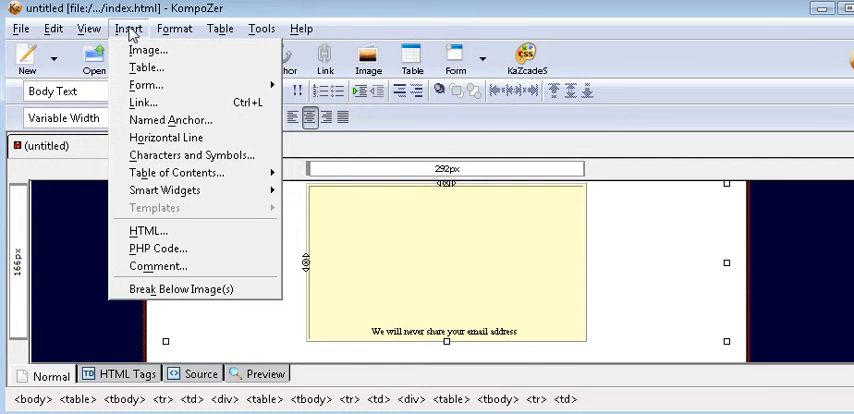
pyautogui.moveTo(146, 67)
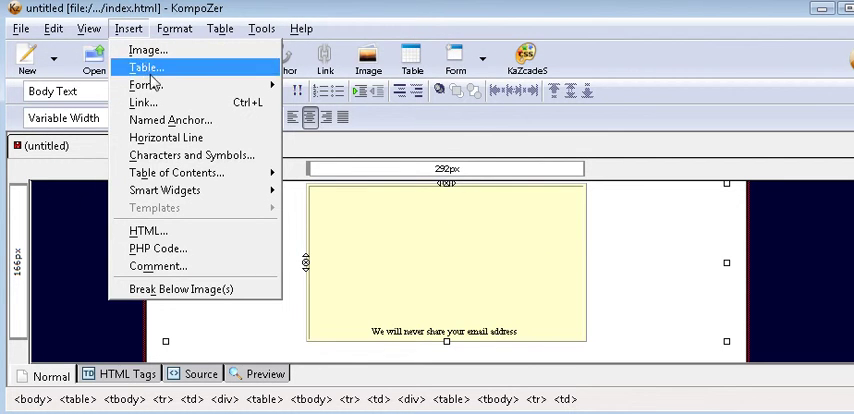
pyautogui.moveTo(170, 120)
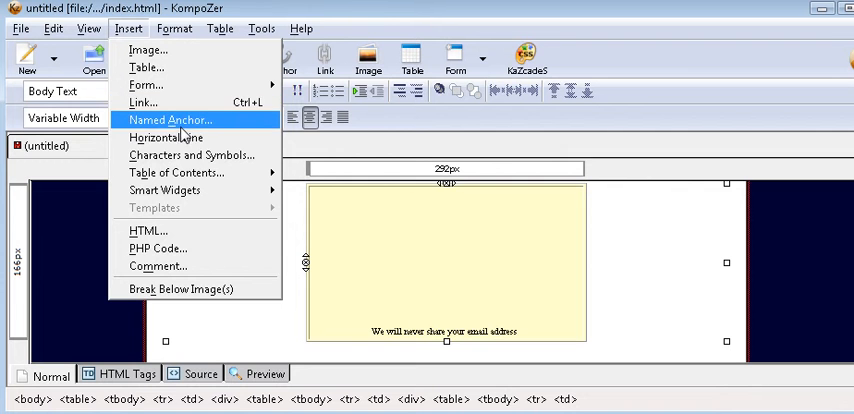
pyautogui.moveTo(165, 137)
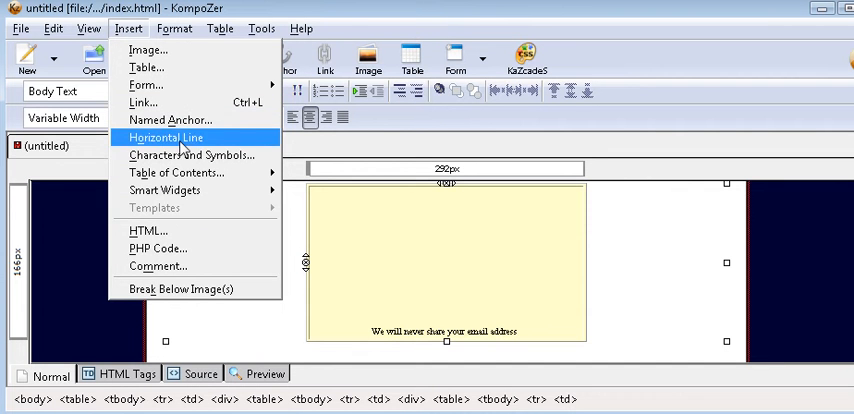
pyautogui.moveTo(148, 231)
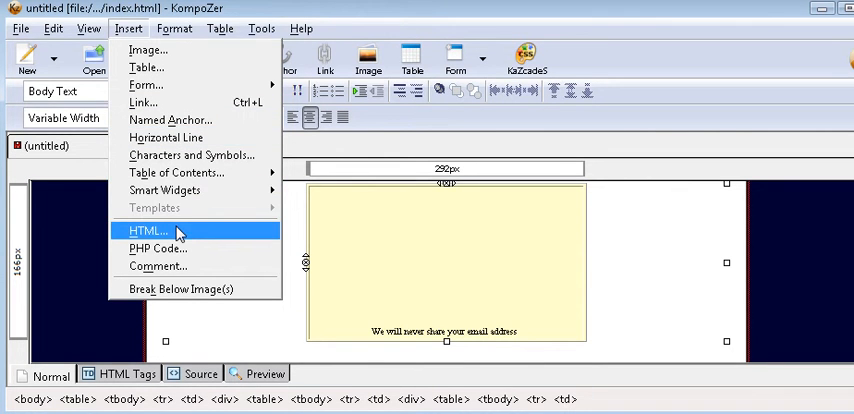
pyautogui.click(148, 231)
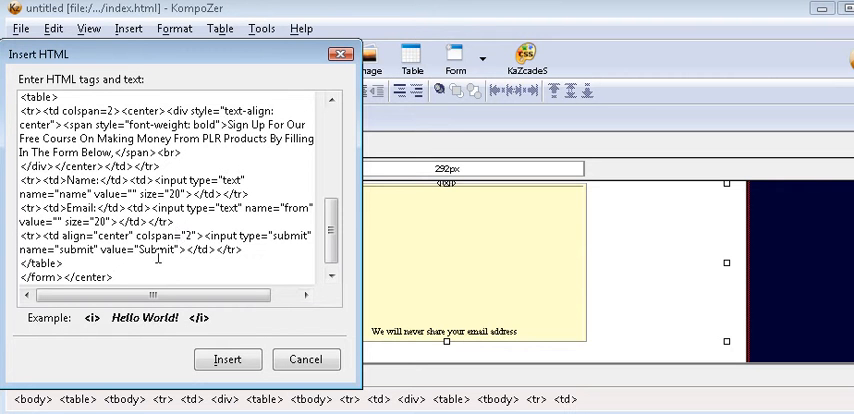
pyautogui.click(227, 359)
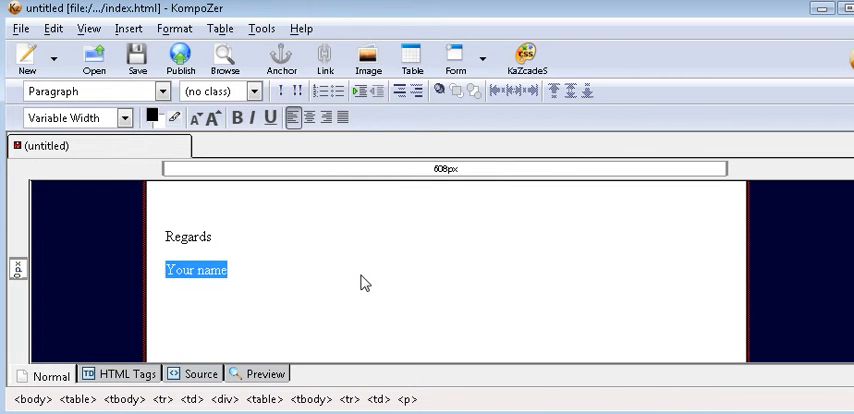
# - Type 'Tim' as the sender's name under Regards
pyautogui.write('T')
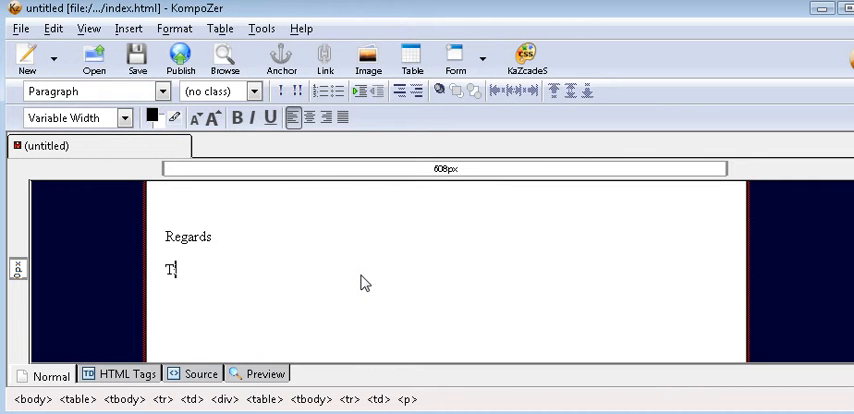
pyautogui.write('im')
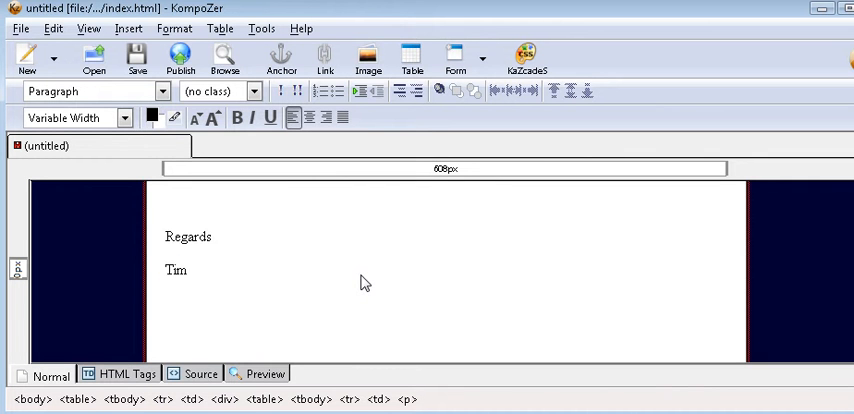
pyautogui.click(186, 270)
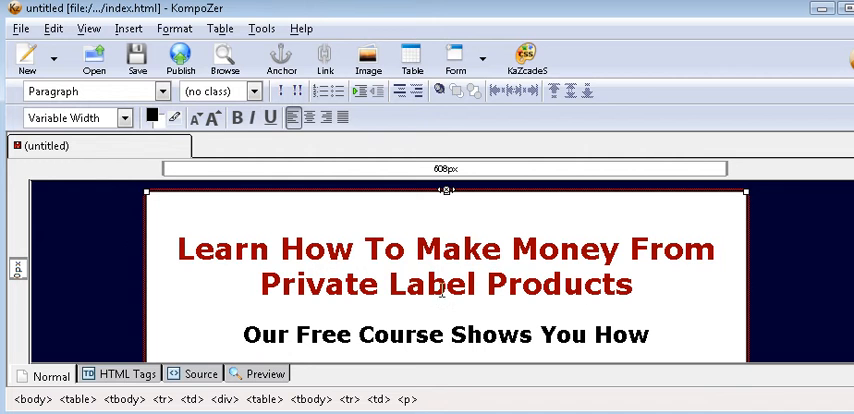
pyautogui.moveTo(137, 57)
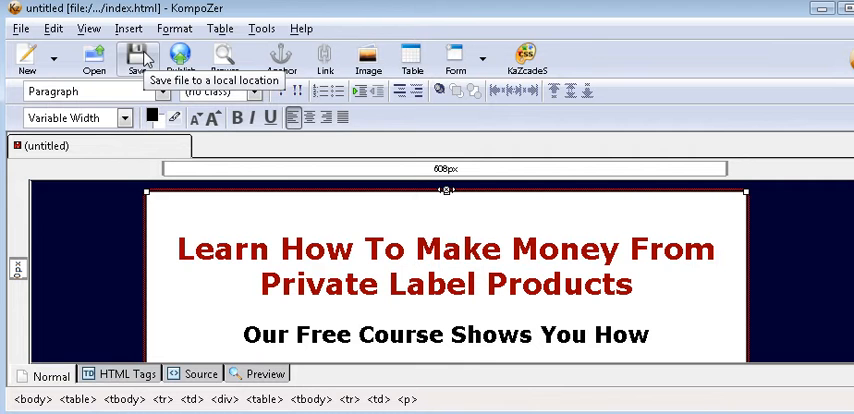
pyautogui.moveTo(352, 180)
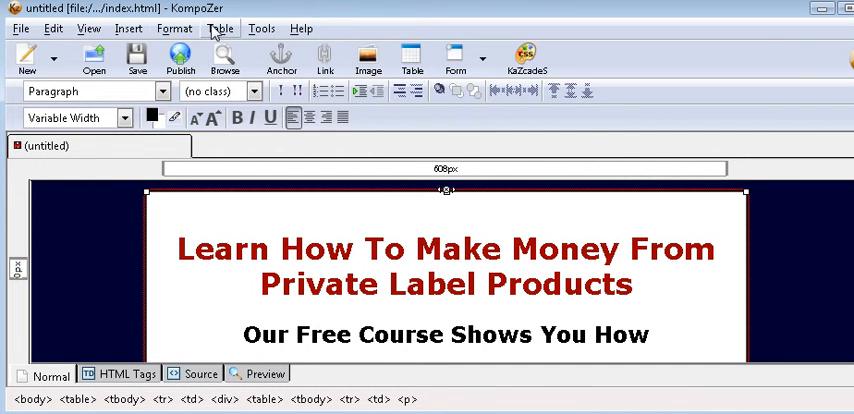
# - Enter 'Make Money From Private Label Rights Products' as the page title
pyautogui.click(174, 28)
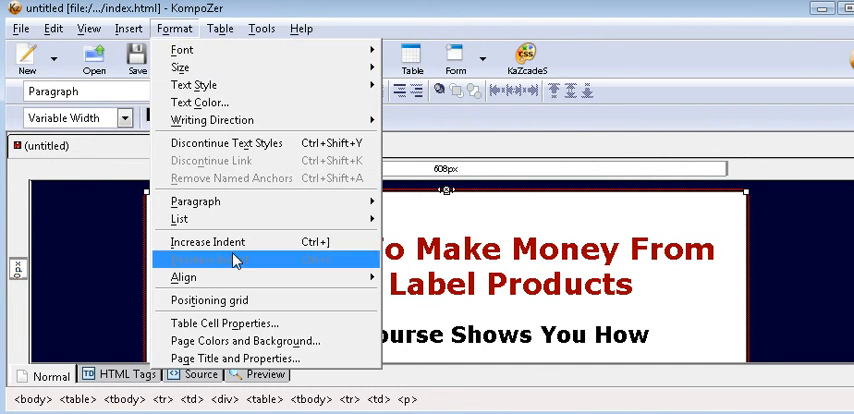
pyautogui.click(235, 358)
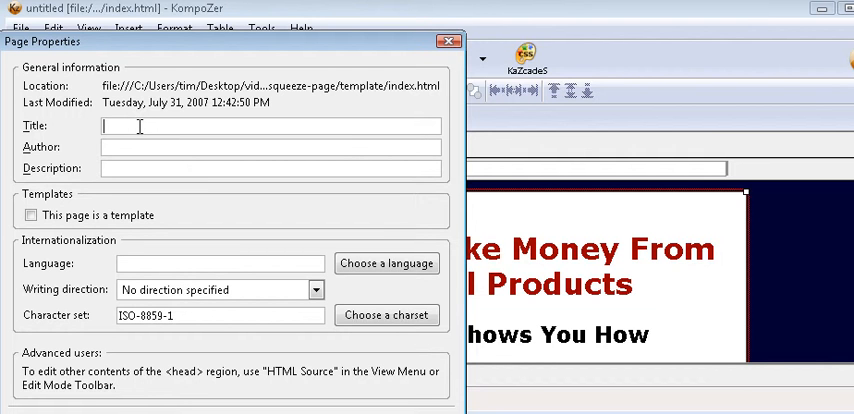
pyautogui.write('Mak')
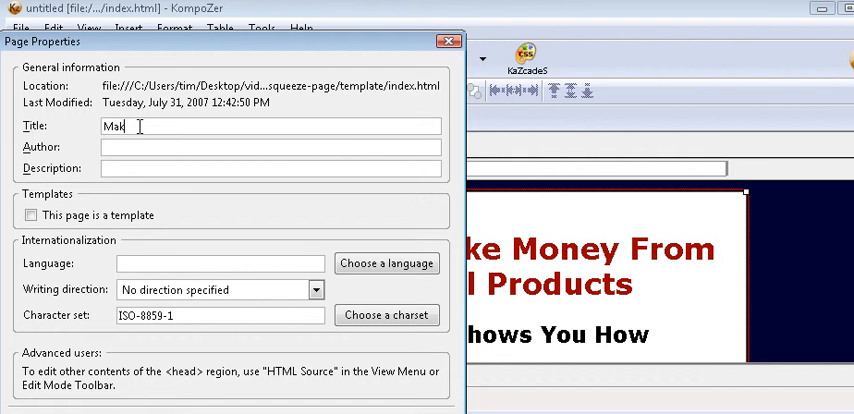
pyautogui.write('e Mon')
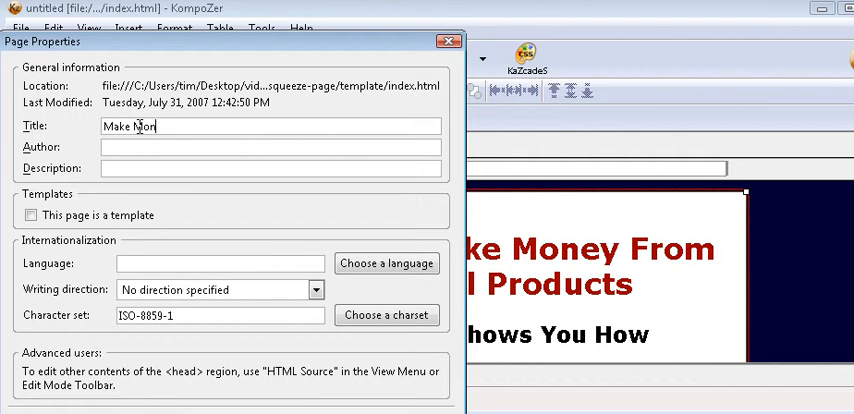
pyautogui.write('ey')
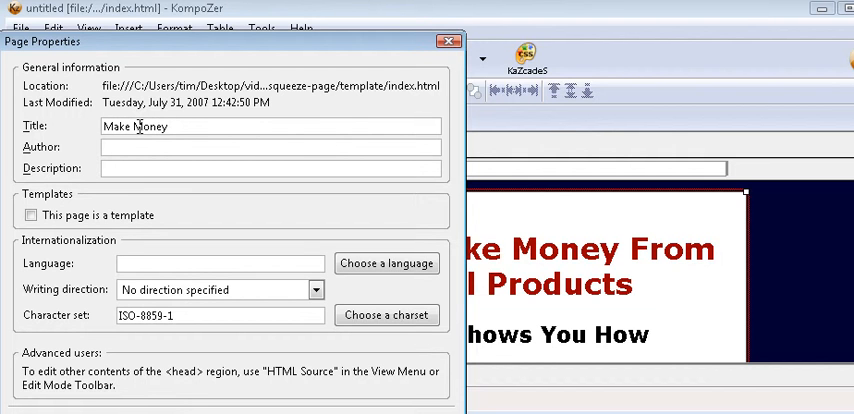
pyautogui.write('From')
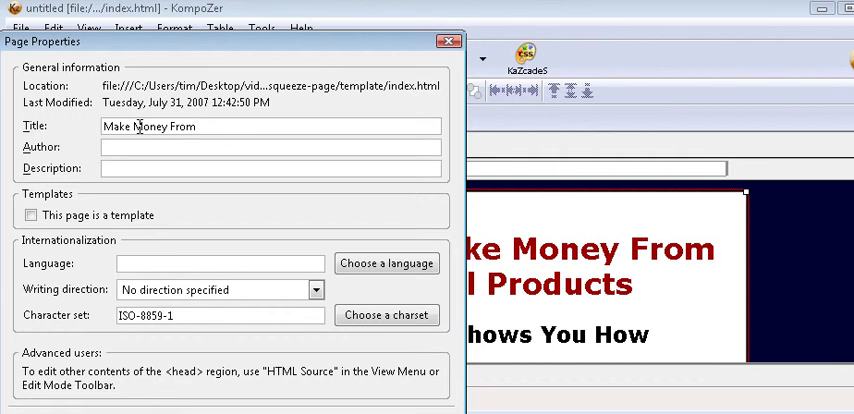
pyautogui.write('P')
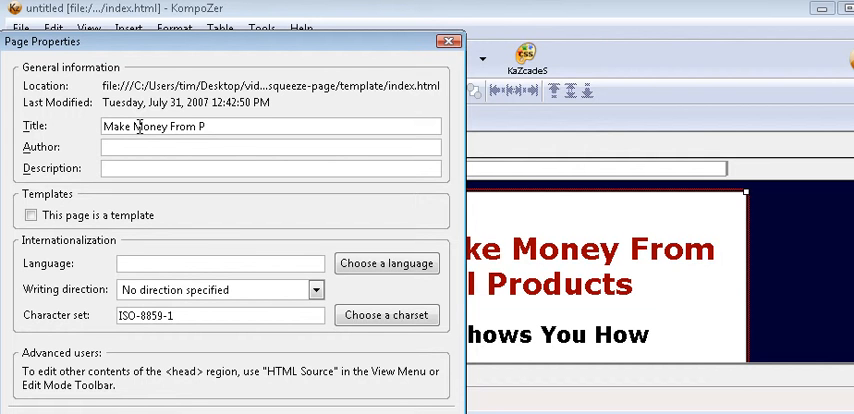
pyautogui.write('rivate')
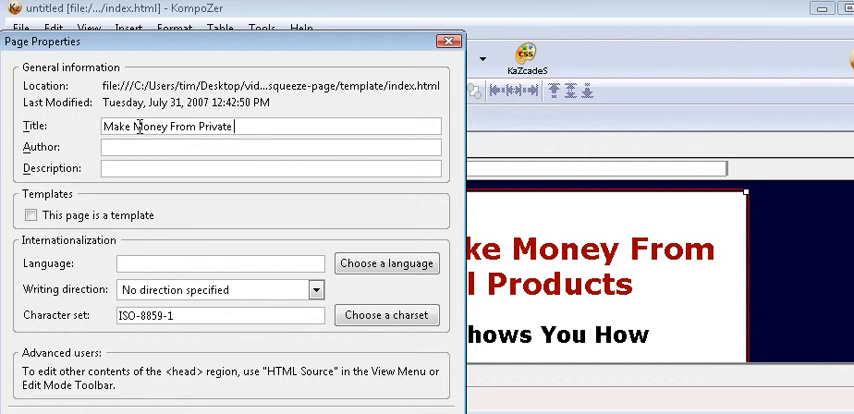
pyautogui.write('Label Rig')
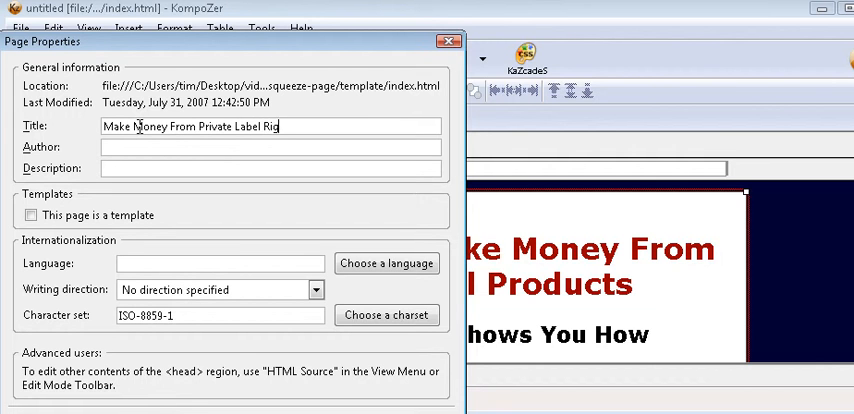
pyautogui.write('hts P')
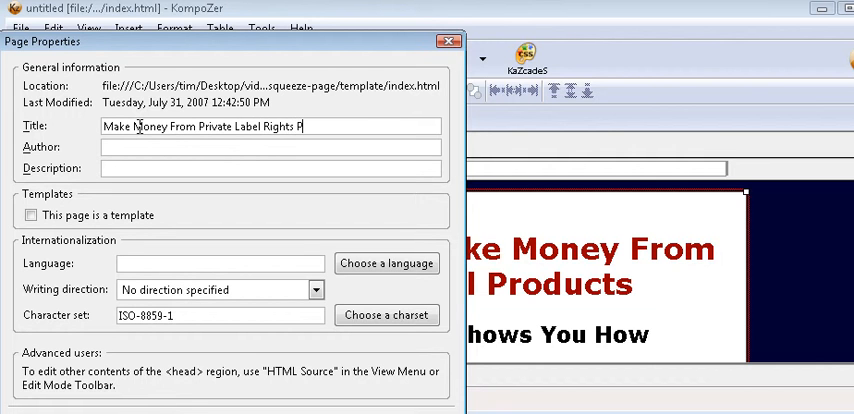
pyautogui.write('rod')
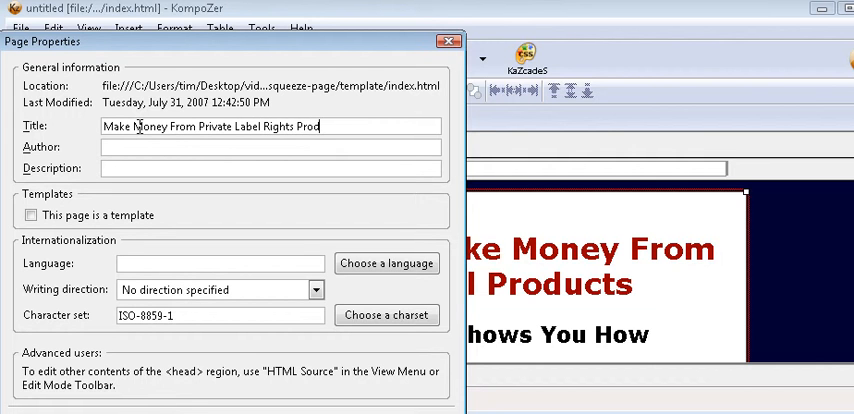
pyautogui.write('ucts')
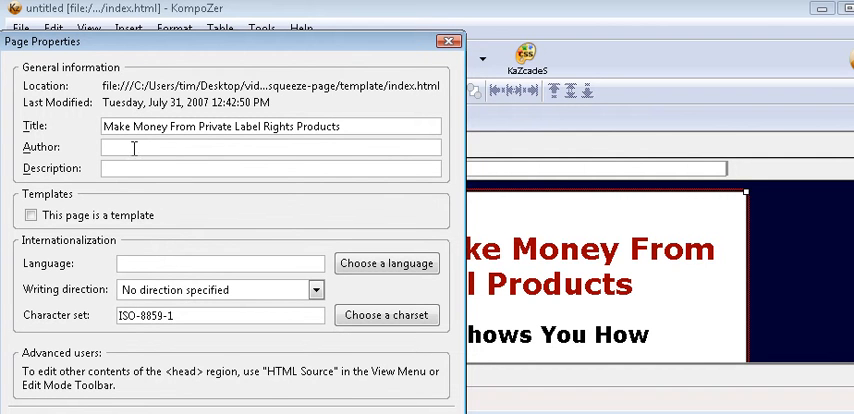
# - Use the same phrase as the page description and apply the properties
pyautogui.doubleClick(300, 126)
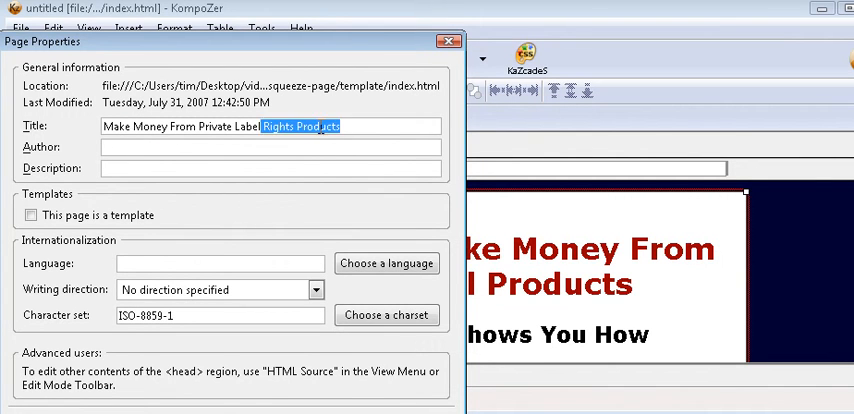
pyautogui.rightClick(270, 126)
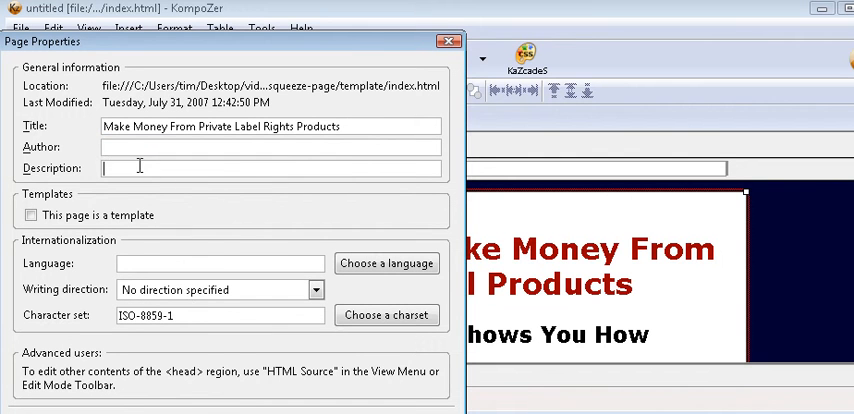
pyautogui.write('Make Money From Private Label Rights Products')
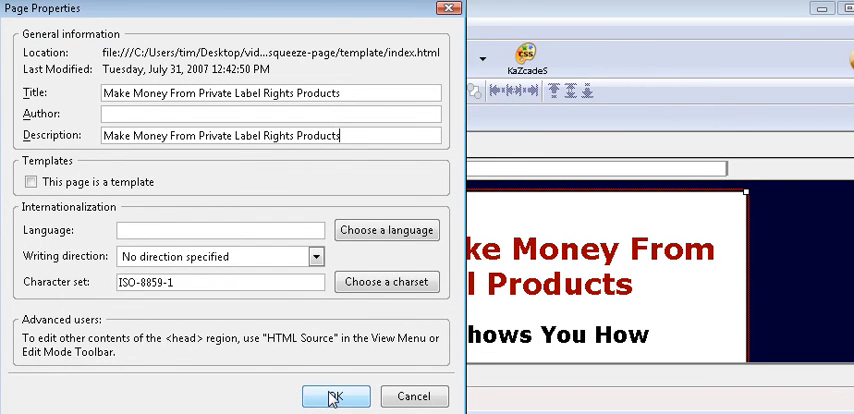
pyautogui.click(335, 396)
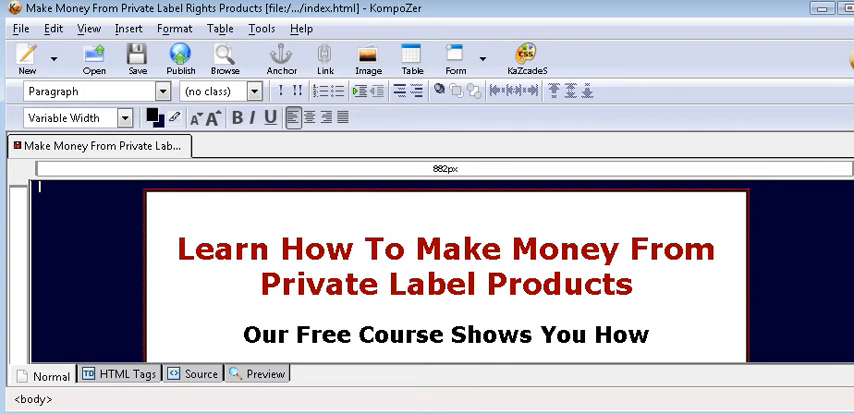
pyautogui.moveTo(240, 20)
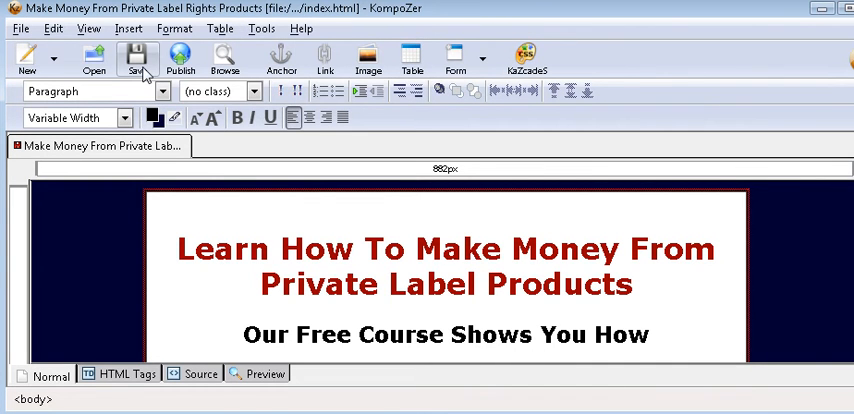
pyautogui.moveTo(137, 60)
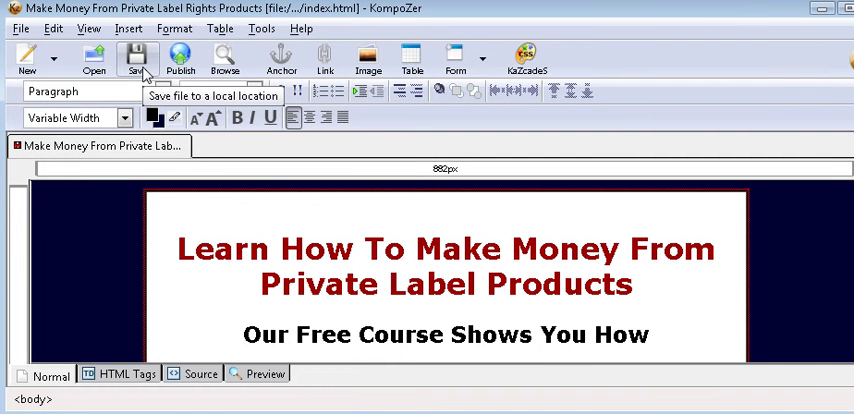
# - Save index.html with the headlines, intro text and opt-in form
pyautogui.click(137, 58)
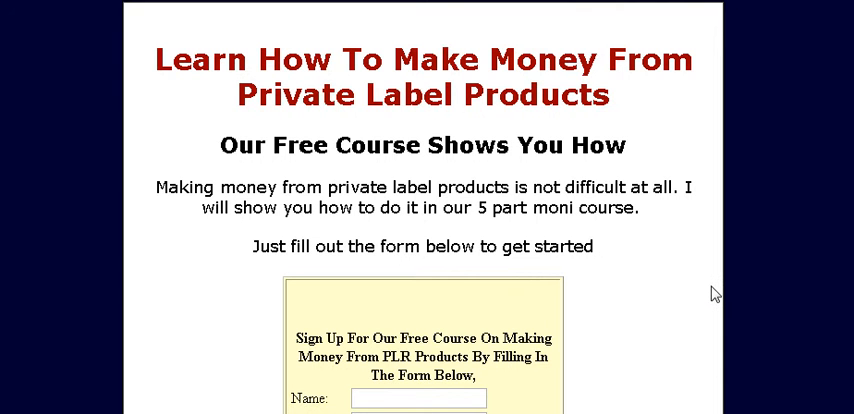
pyautogui.scroll(-3)
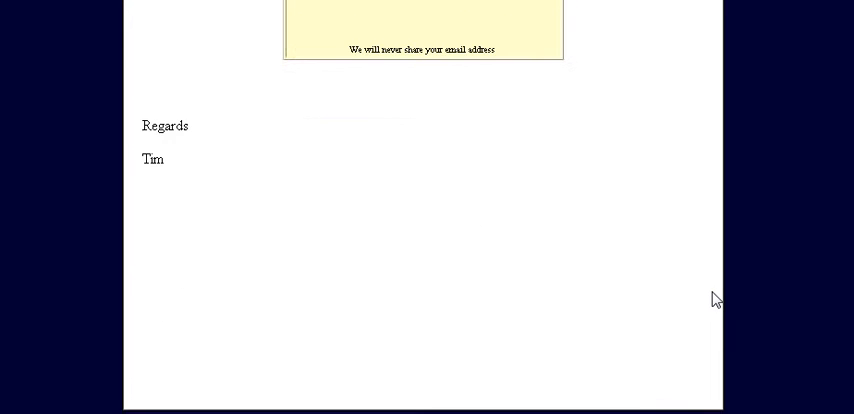
pyautogui.scroll(3)
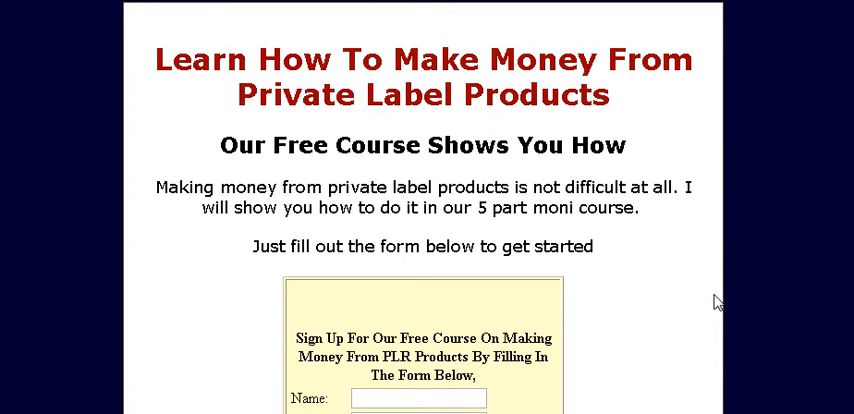
pyautogui.moveTo(525, 9)
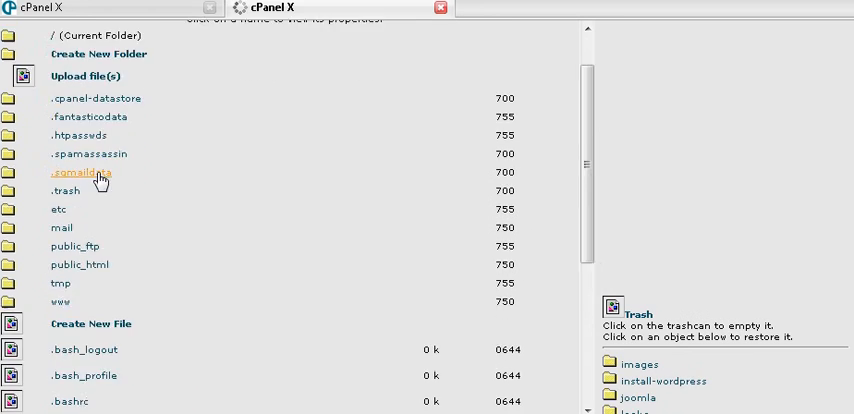
# - Make a 'special-offer' folder inside public_html in File Manager
pyautogui.scroll(-3)
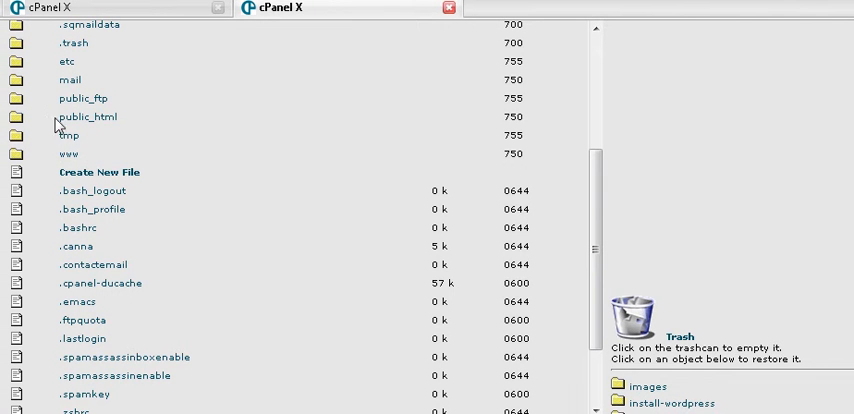
pyautogui.click(87, 117)
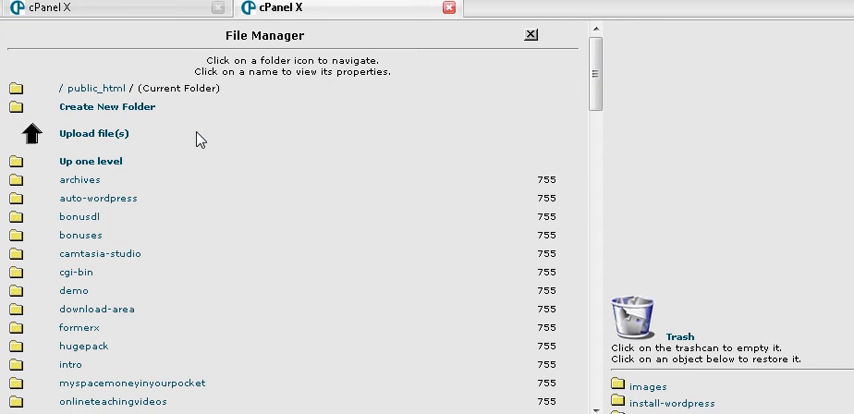
pyautogui.click(106, 107)
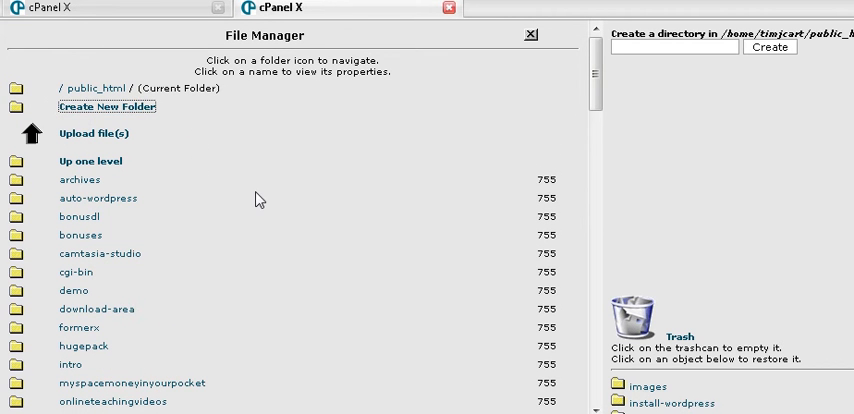
pyautogui.moveTo(107, 107)
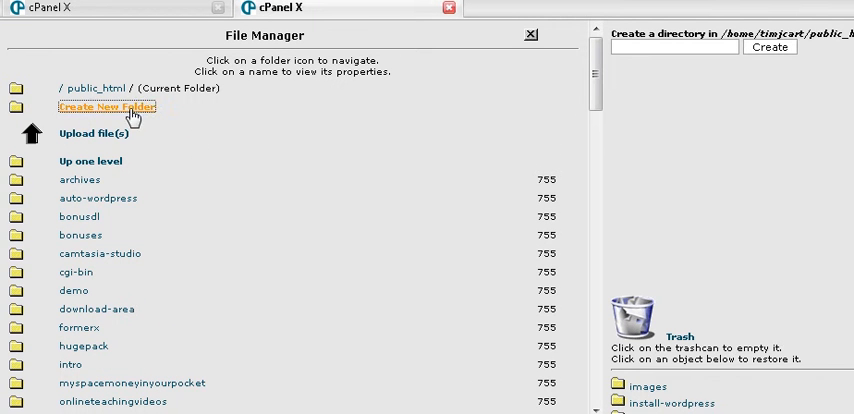
pyautogui.moveTo(405, 192)
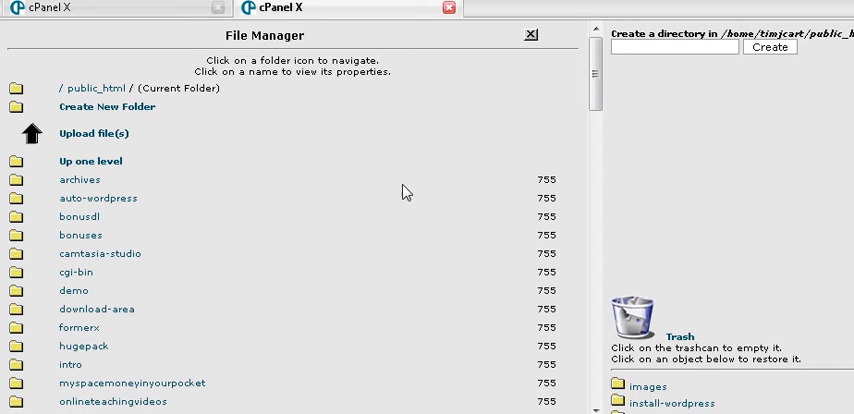
pyautogui.moveTo(369, 184)
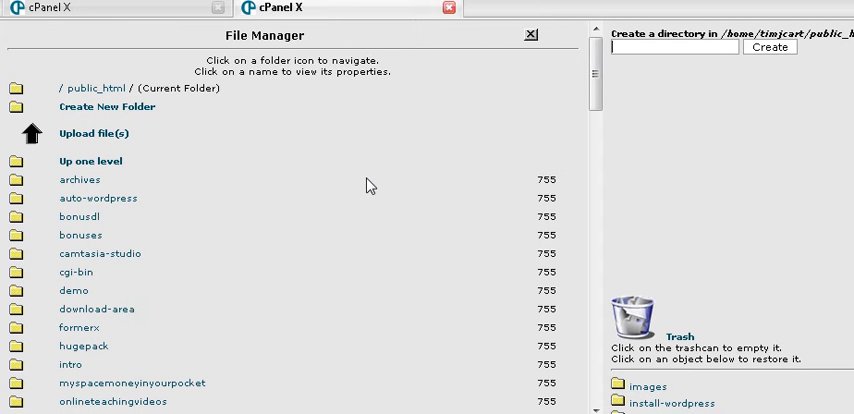
pyautogui.write('special-o')
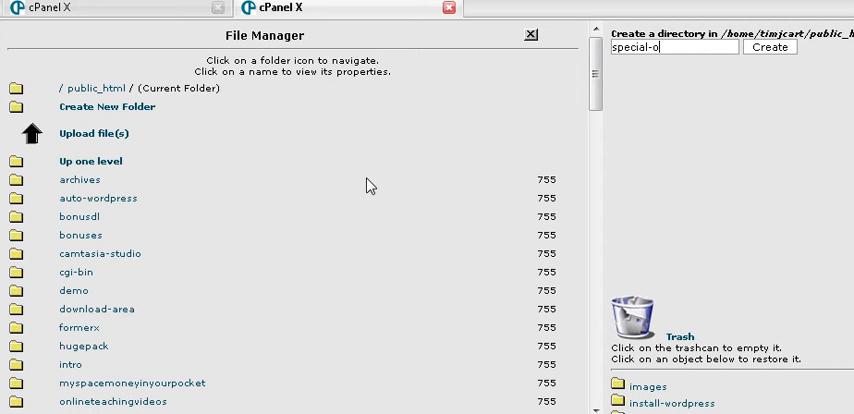
pyautogui.write('ffer')
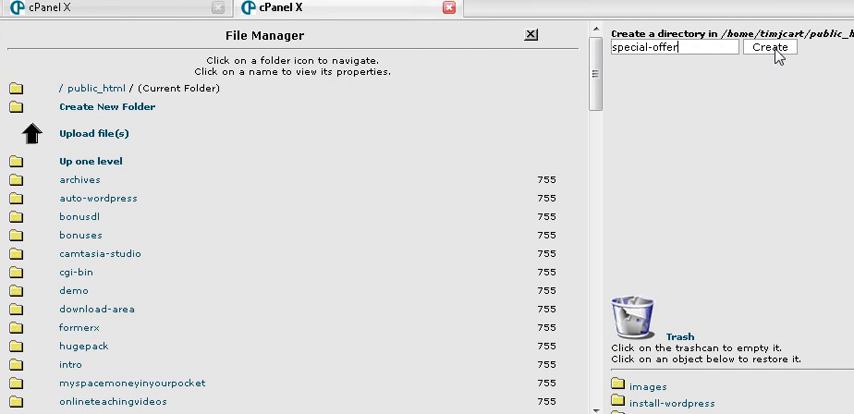
pyautogui.click(774, 47)
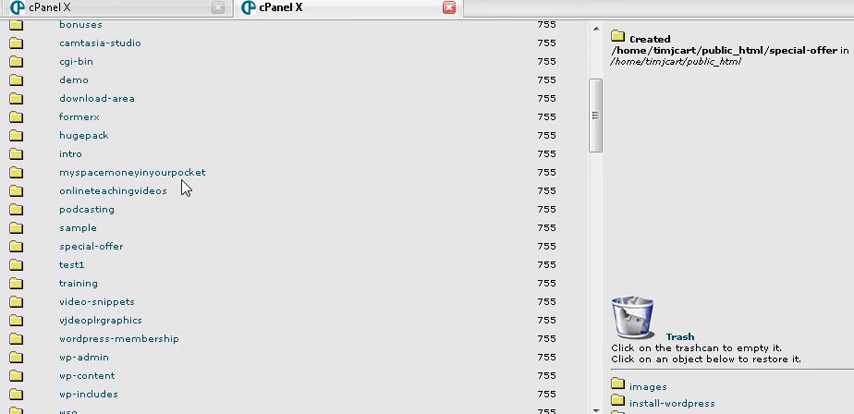
# - Upload template/index.htm into the special-offer folder
pyautogui.scroll(-3)
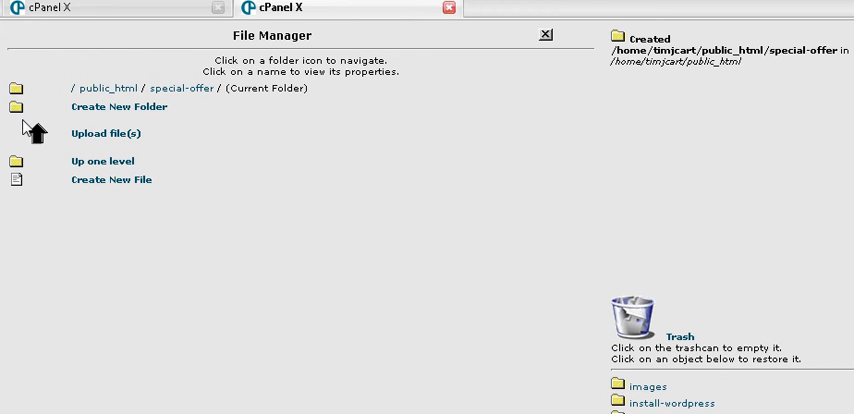
pyautogui.moveTo(363, 211)
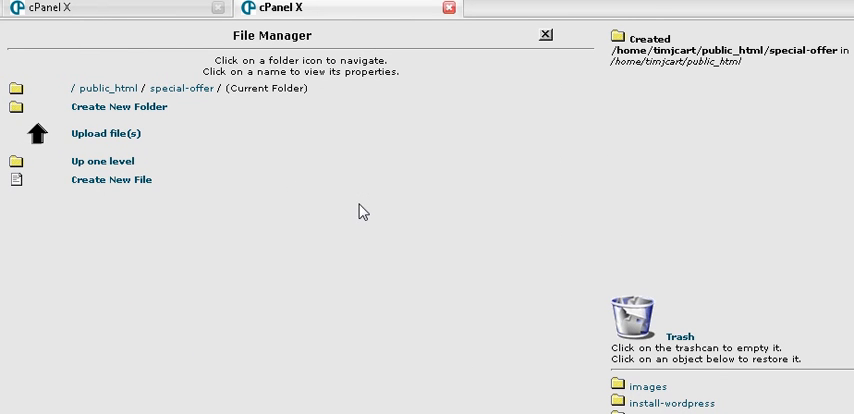
pyautogui.moveTo(102, 161)
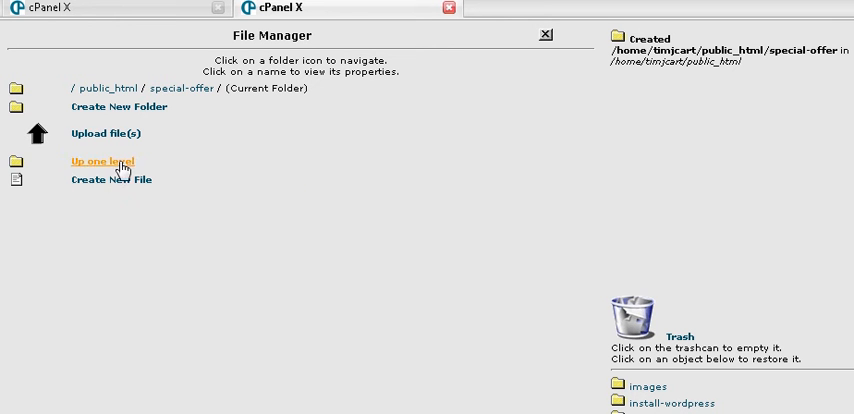
pyautogui.moveTo(100, 133)
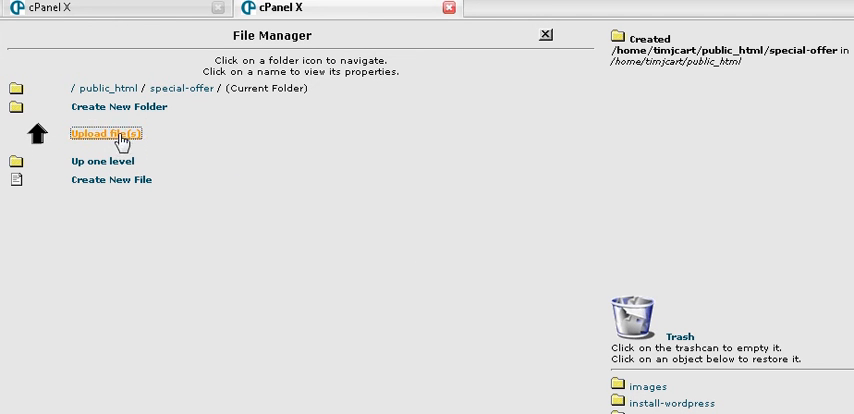
pyautogui.click(104, 133)
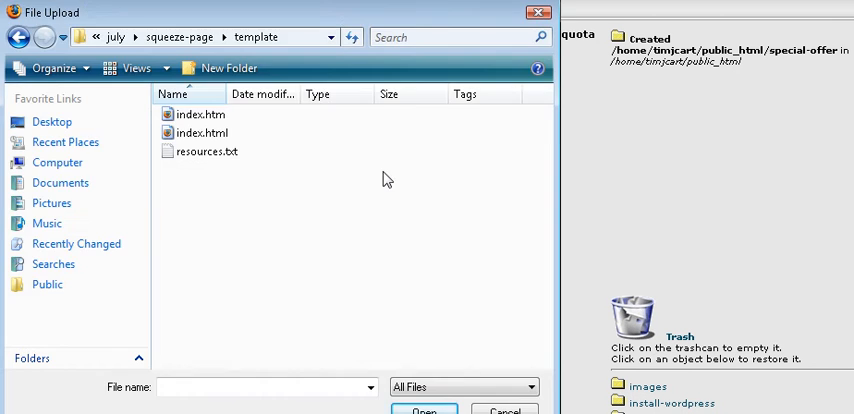
pyautogui.click(200, 114)
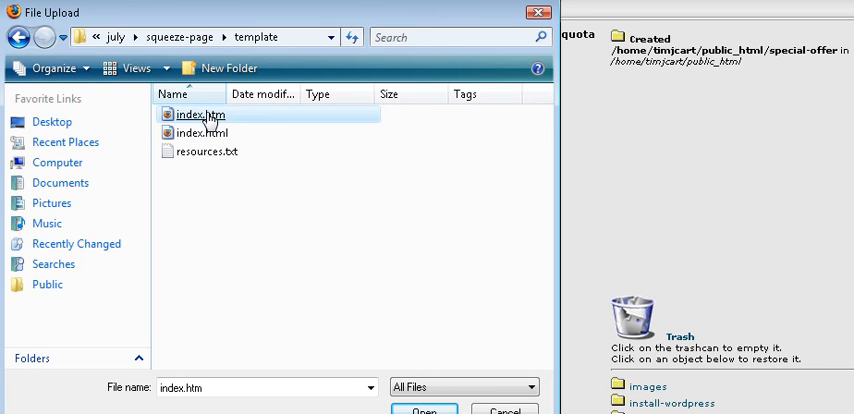
pyautogui.click(423, 411)
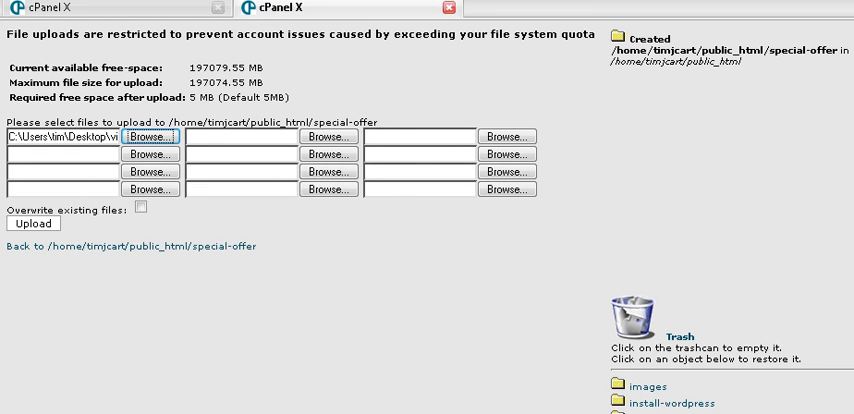
pyautogui.click(32, 222)
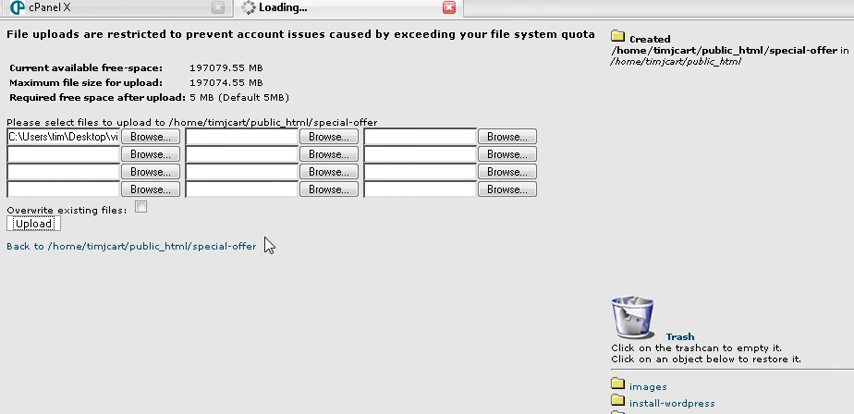
pyautogui.click(34, 222)
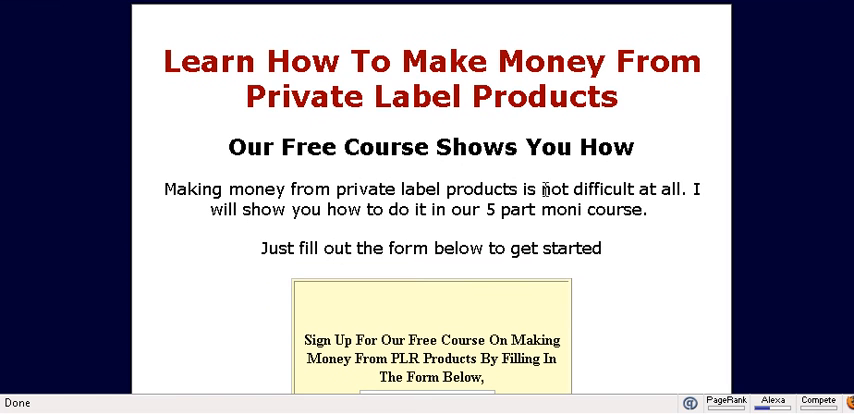
pyautogui.moveTo(710, 252)
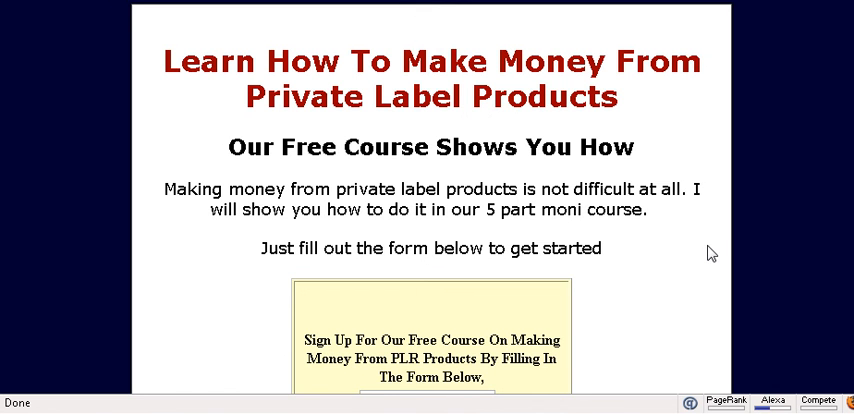
pyautogui.scroll(-3)
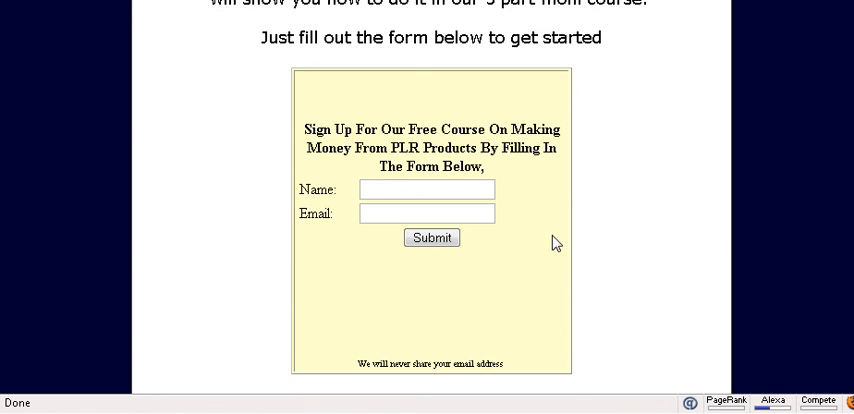
pyautogui.moveTo(666, 243)
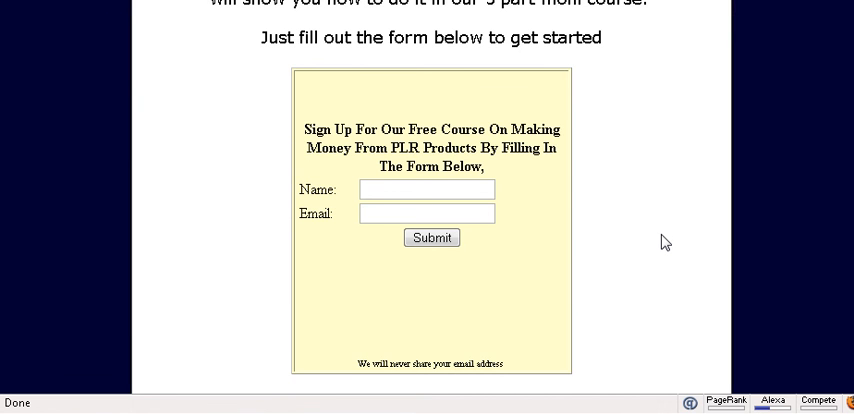
pyautogui.scroll(3)
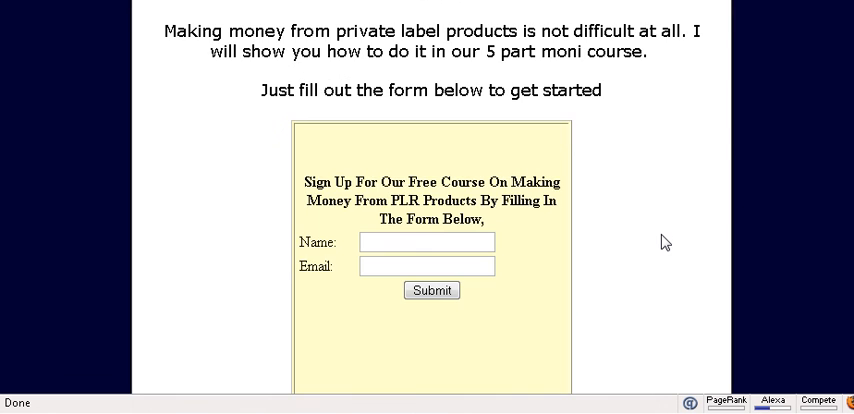